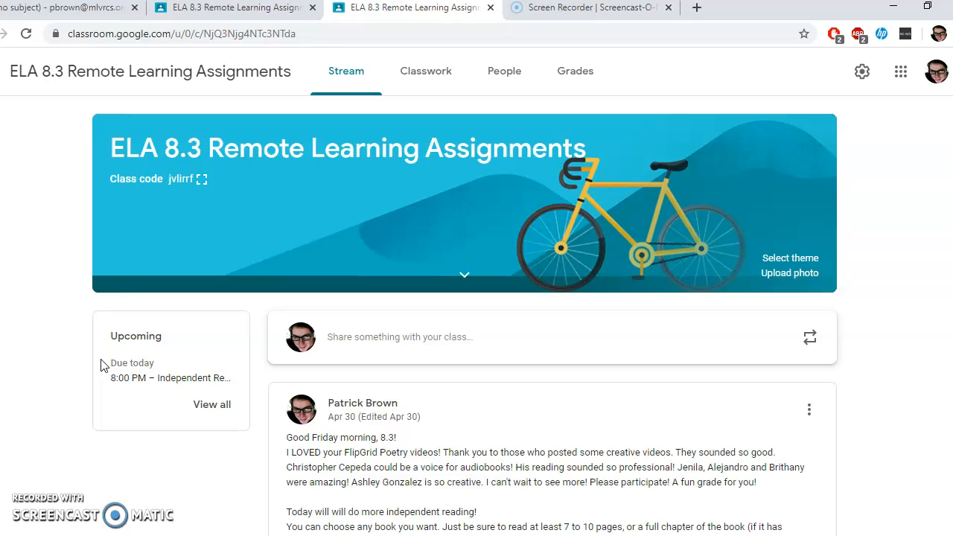
pyautogui.moveTo(262, 426)
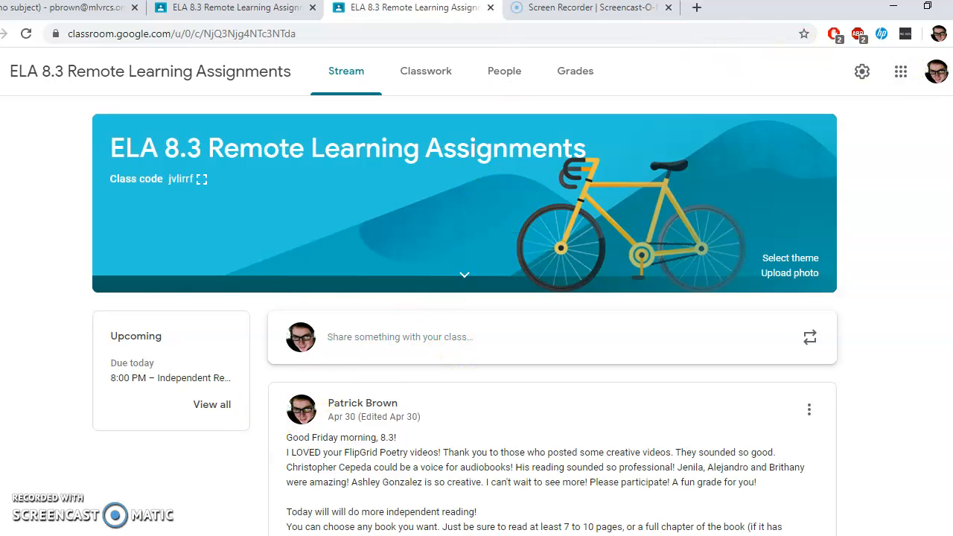
# - Switch from the Stream to the Classwork list and browse its dated assignment topics
pyautogui.scroll(-3)
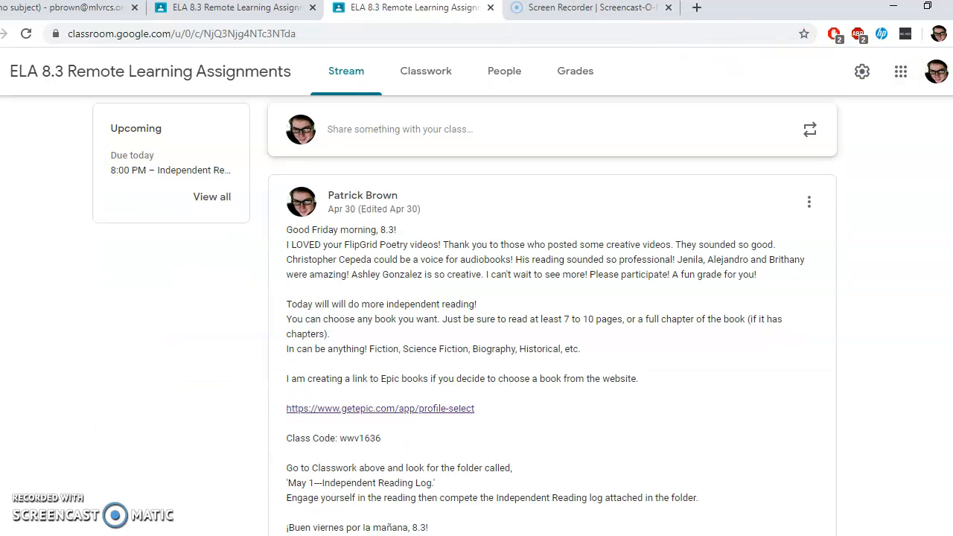
pyautogui.scroll(-3)
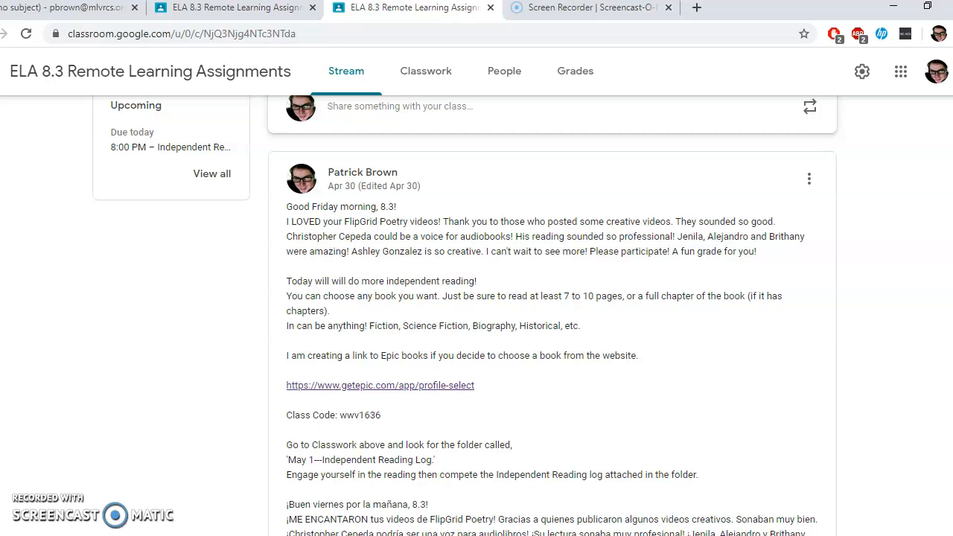
pyautogui.scroll(-3)
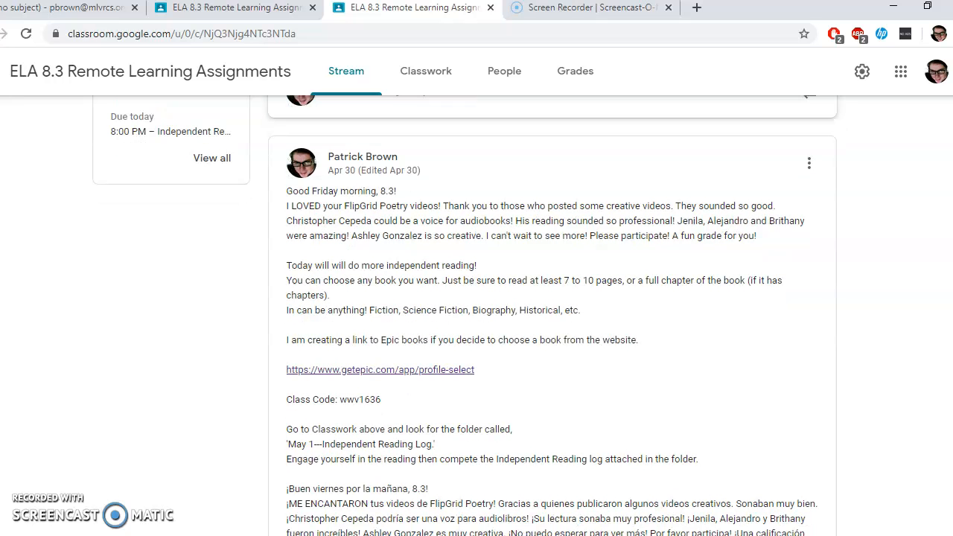
pyautogui.scroll(-3)
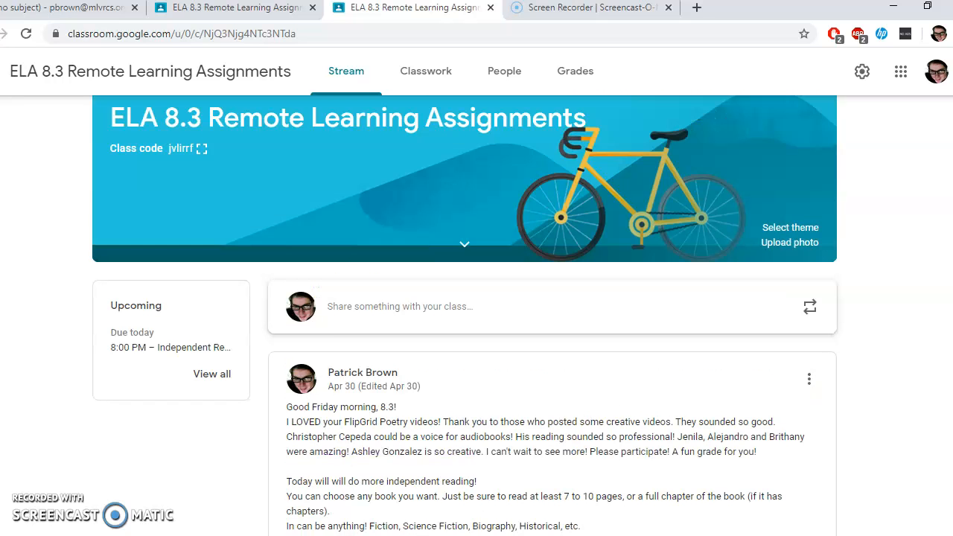
pyautogui.scroll(-3)
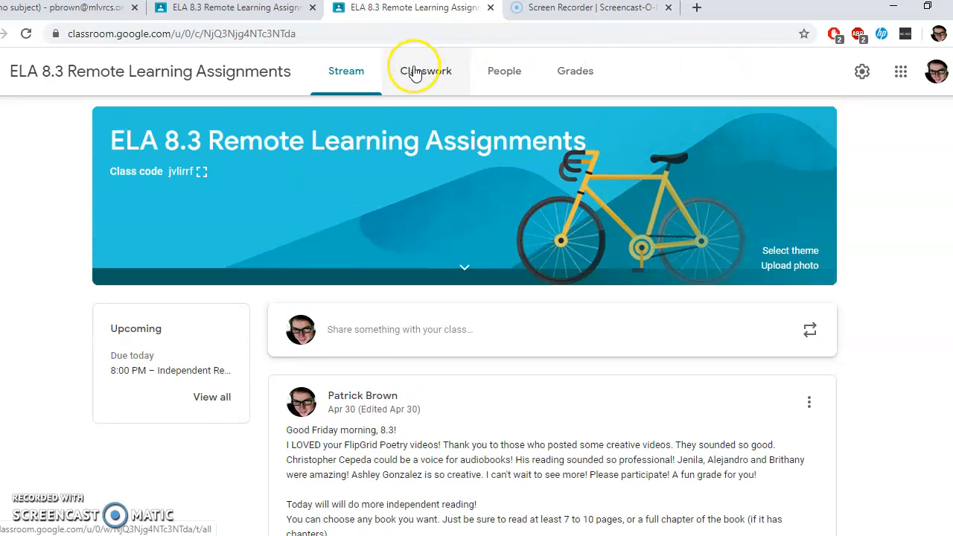
pyautogui.click(426, 71)
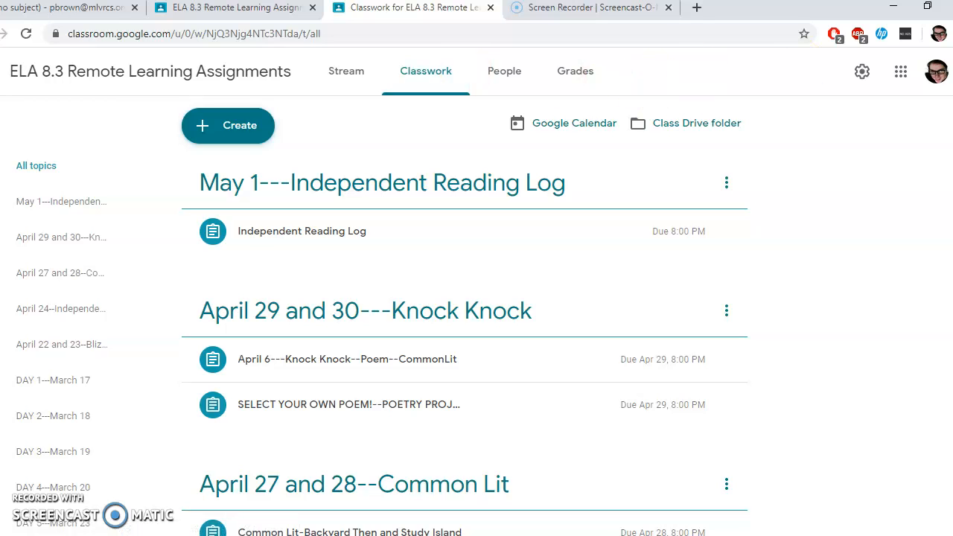
pyautogui.scroll(-3)
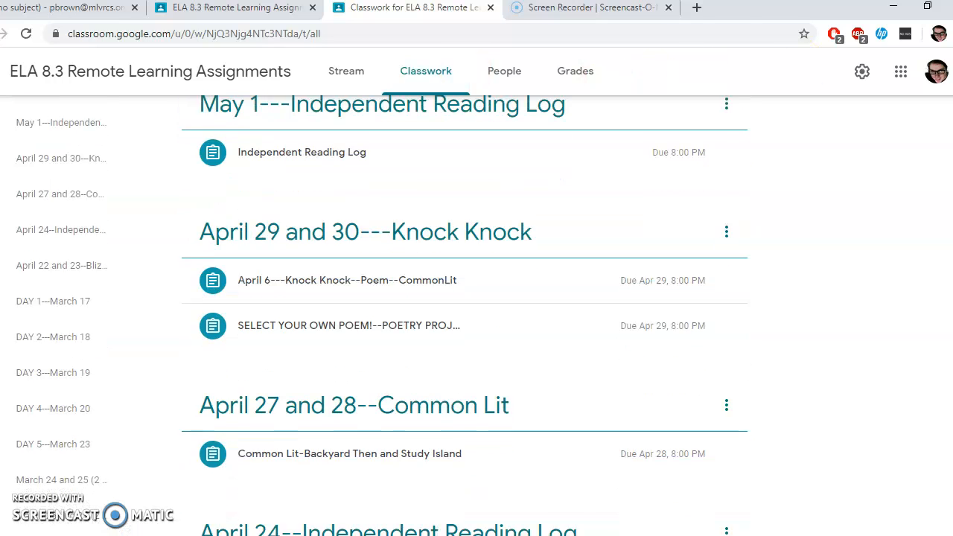
pyautogui.scroll(-3)
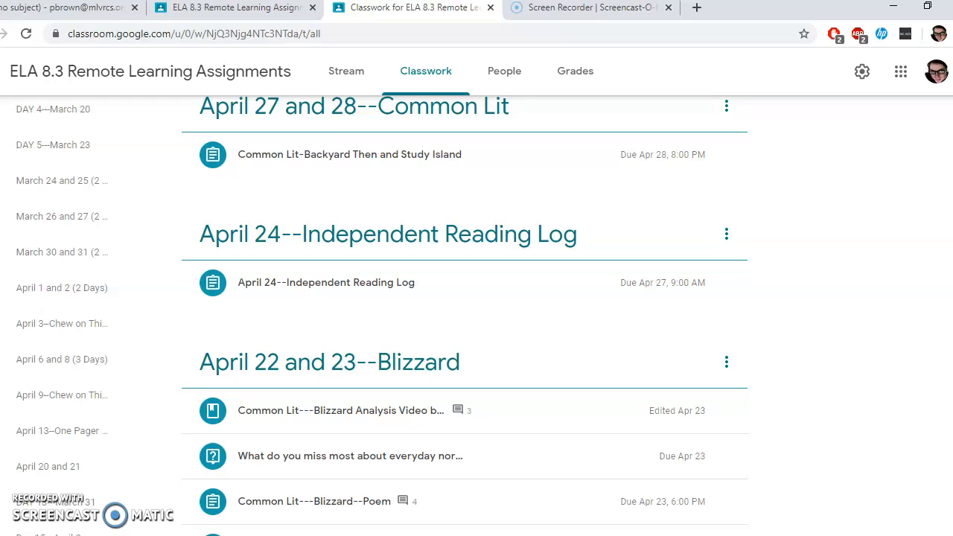
pyautogui.scroll(3)
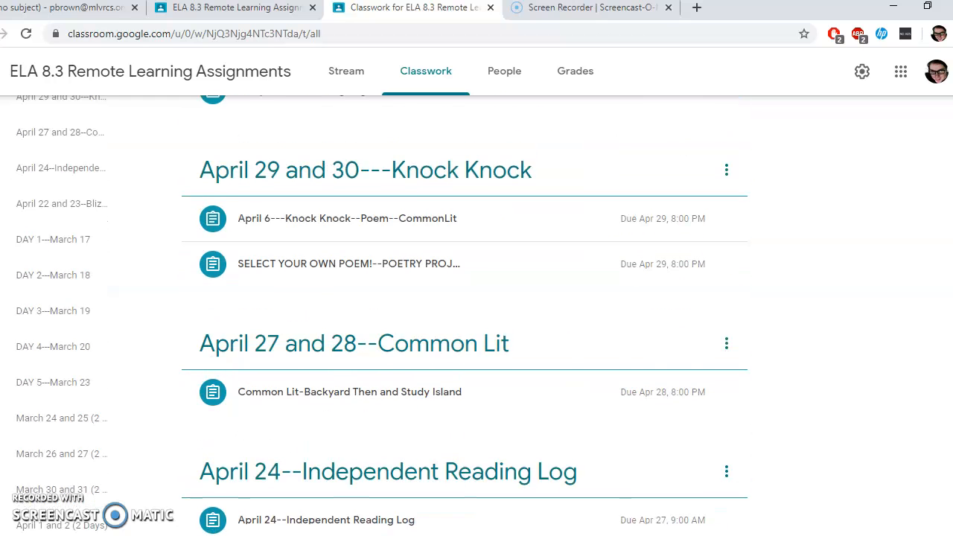
# - Review the Knock Knock poem's student work (11 of 12 turned in), then return to Classwork at the Blizzard topic
pyautogui.click(365, 169)
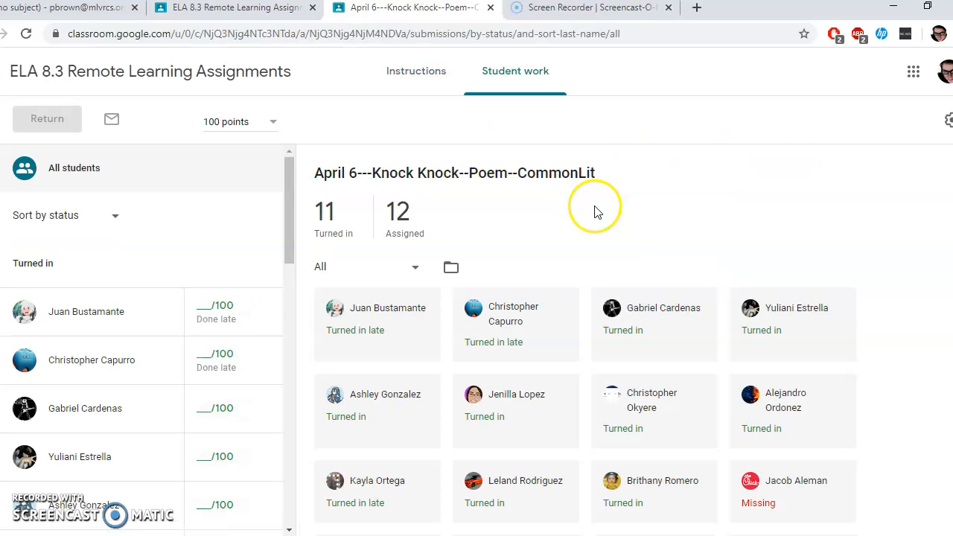
pyautogui.click(149, 71)
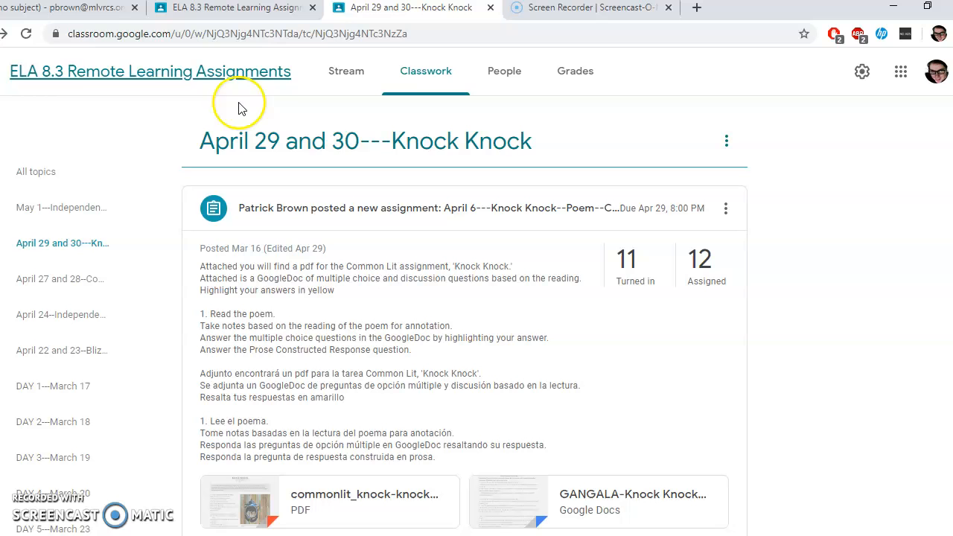
pyautogui.click(426, 72)
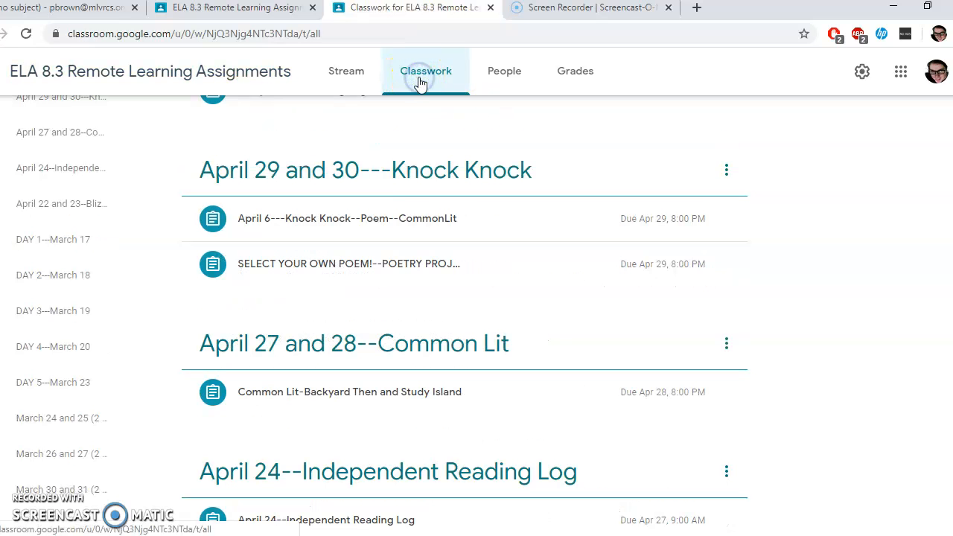
pyautogui.scroll(-3)
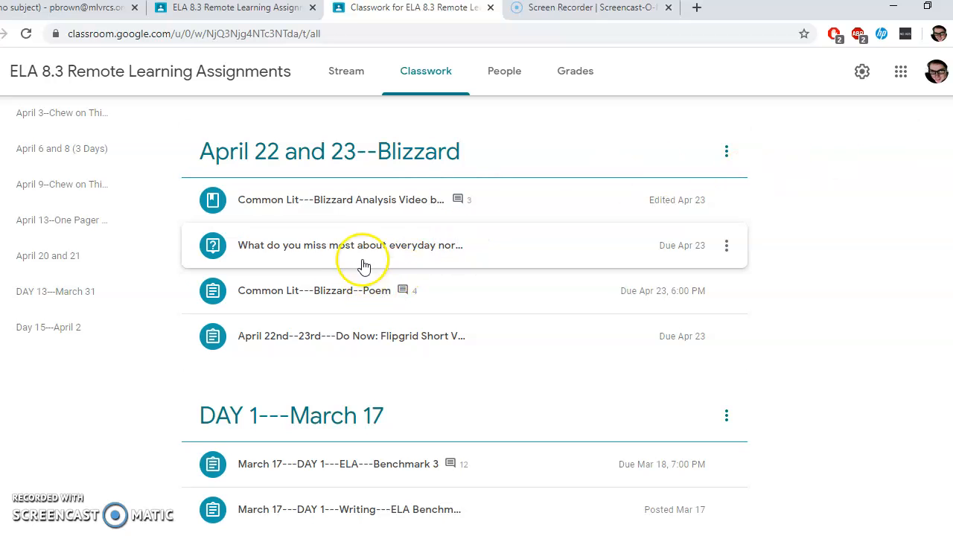
pyautogui.moveTo(333, 350)
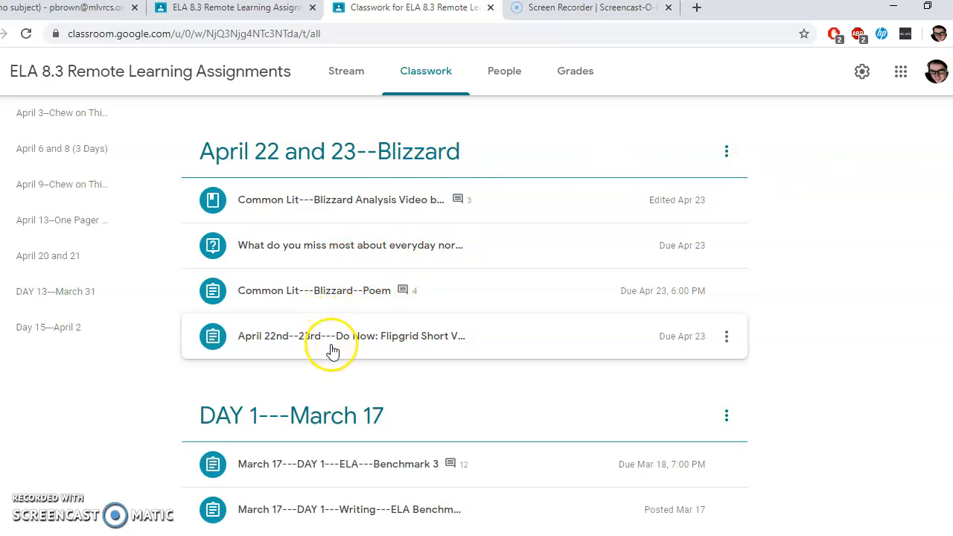
pyautogui.moveTo(336, 291)
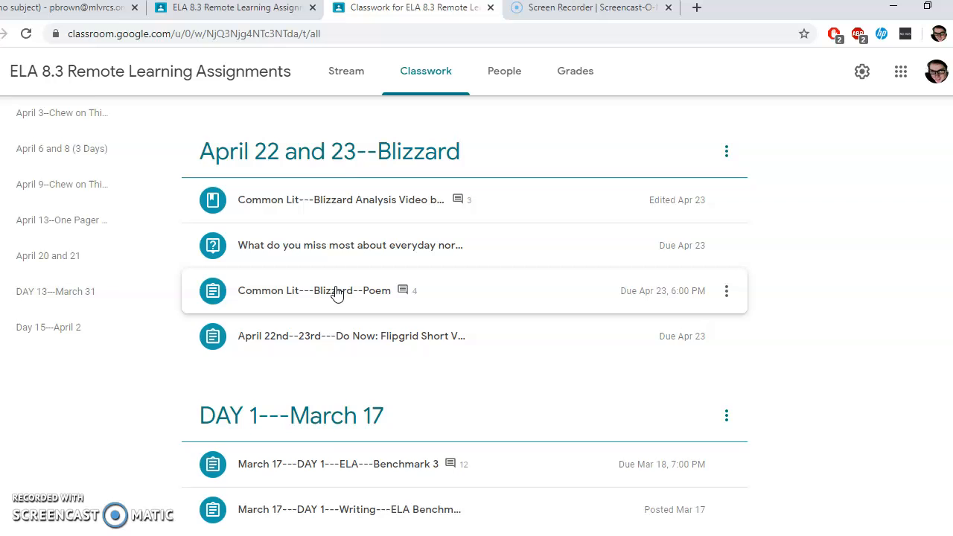
pyautogui.click(313, 290)
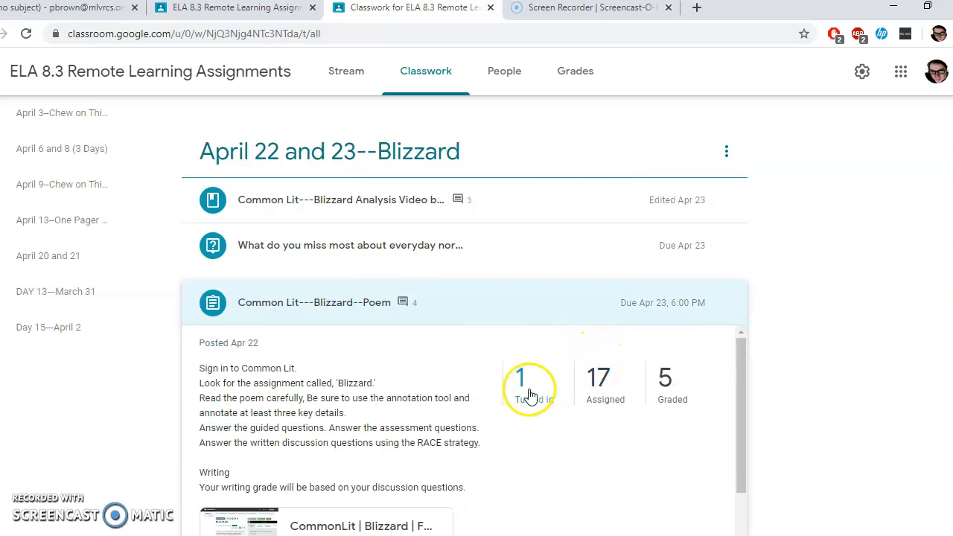
pyautogui.click(530, 380)
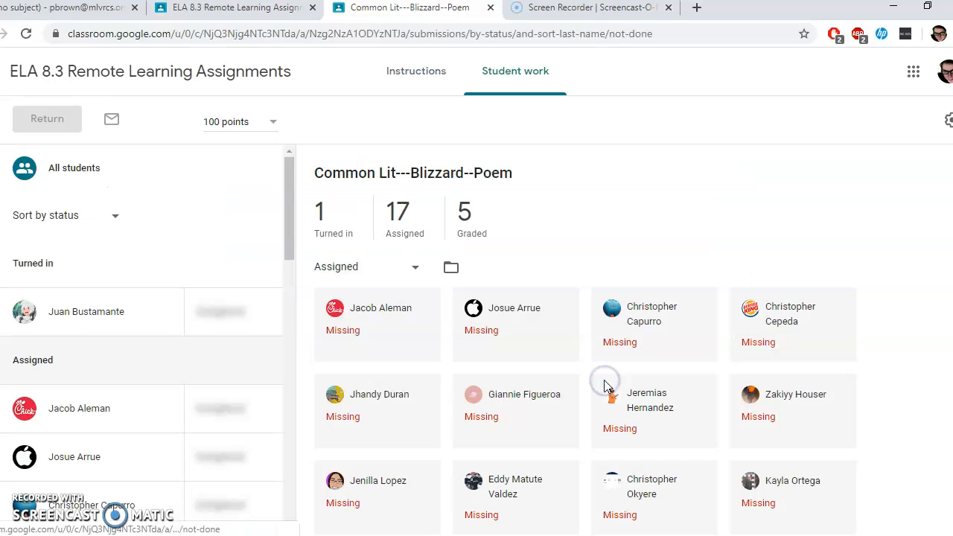
pyautogui.scroll(-3)
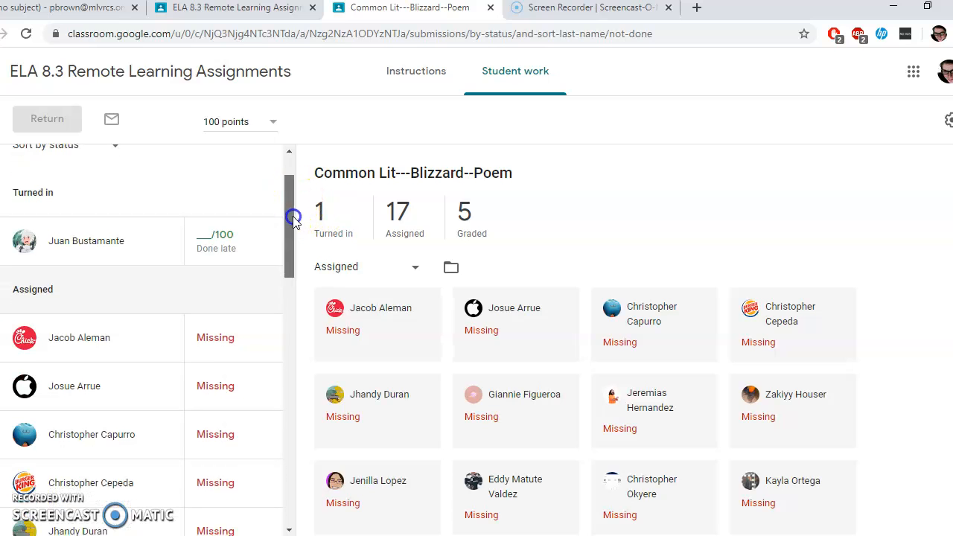
pyautogui.scroll(-3)
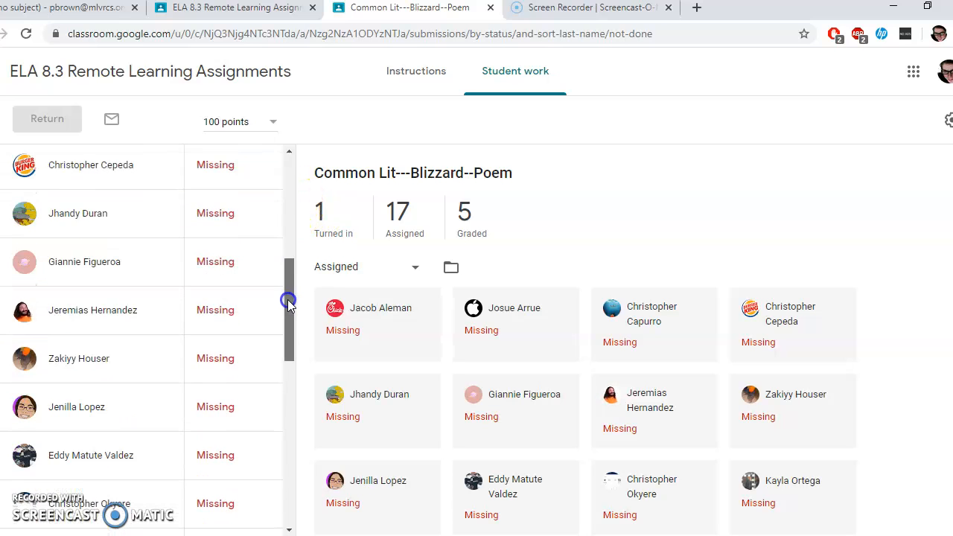
pyautogui.scroll(-3)
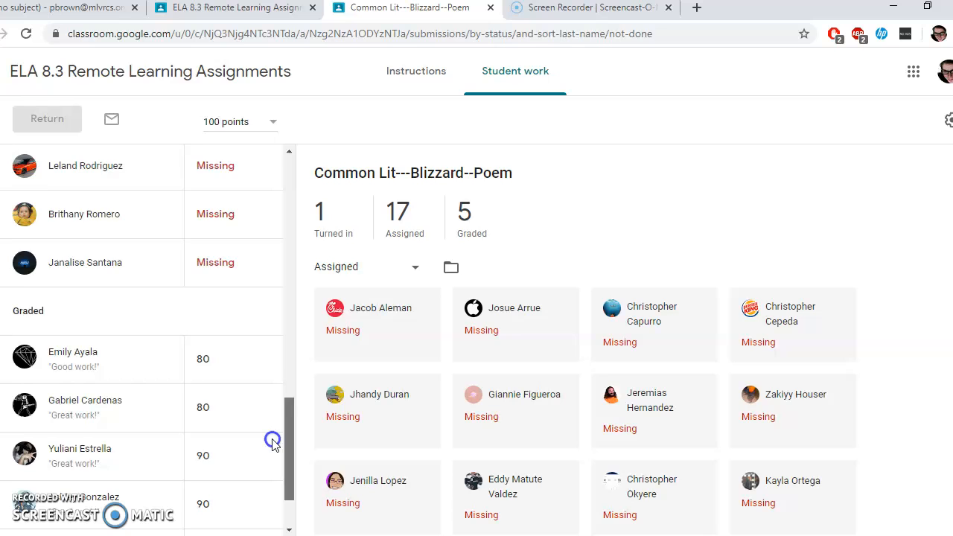
pyautogui.scroll(-3)
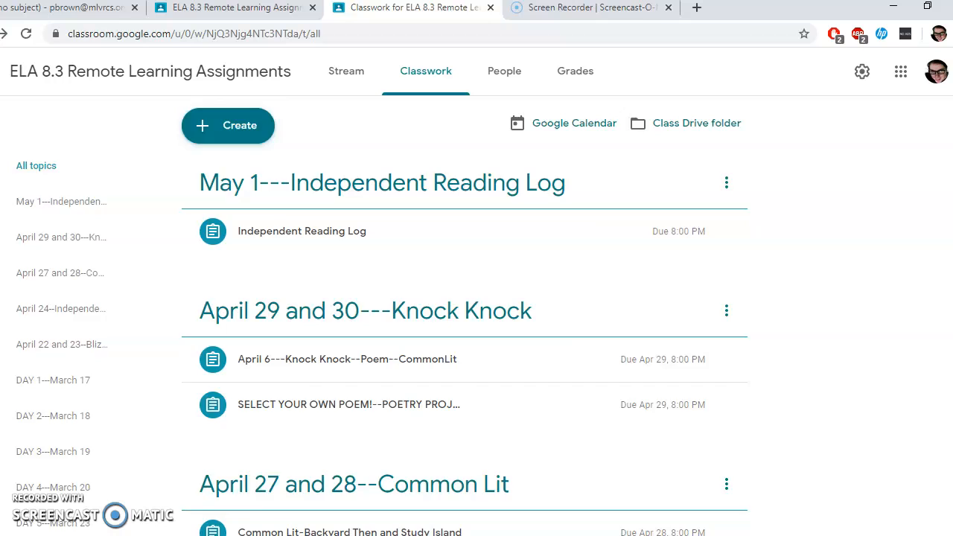
# - Expand the April 24 Independent Reading Log assignment (23 graded) and open its attached reading log Doc
pyautogui.scroll(-3)
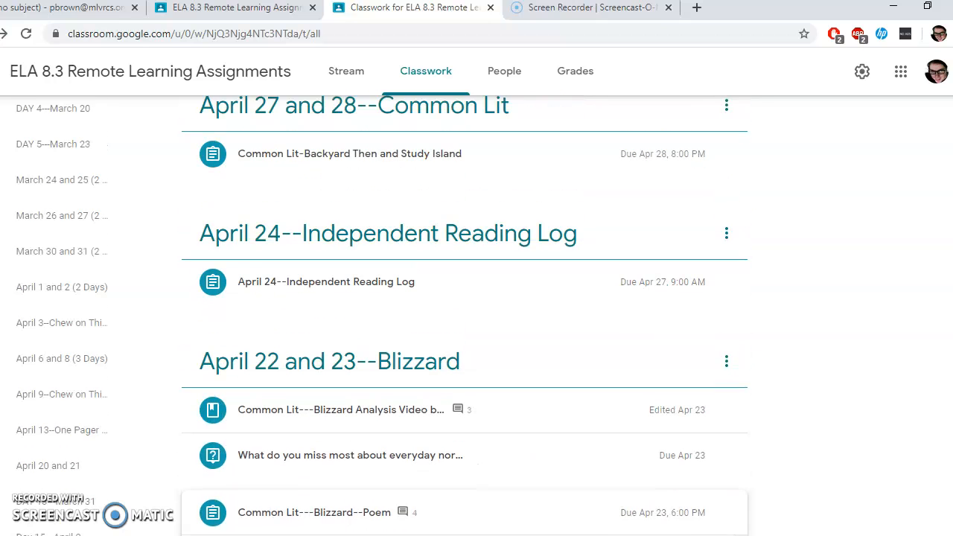
pyautogui.click(326, 281)
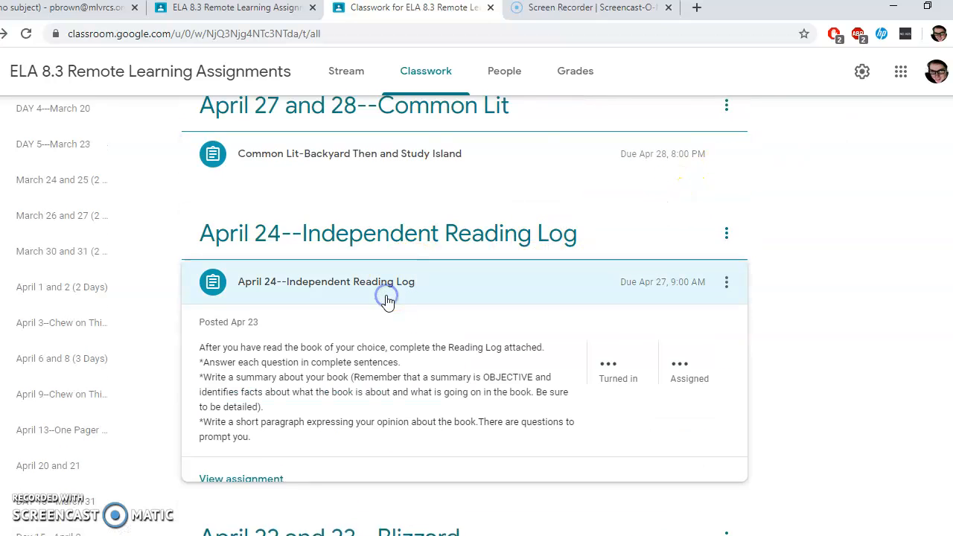
pyautogui.click(326, 281)
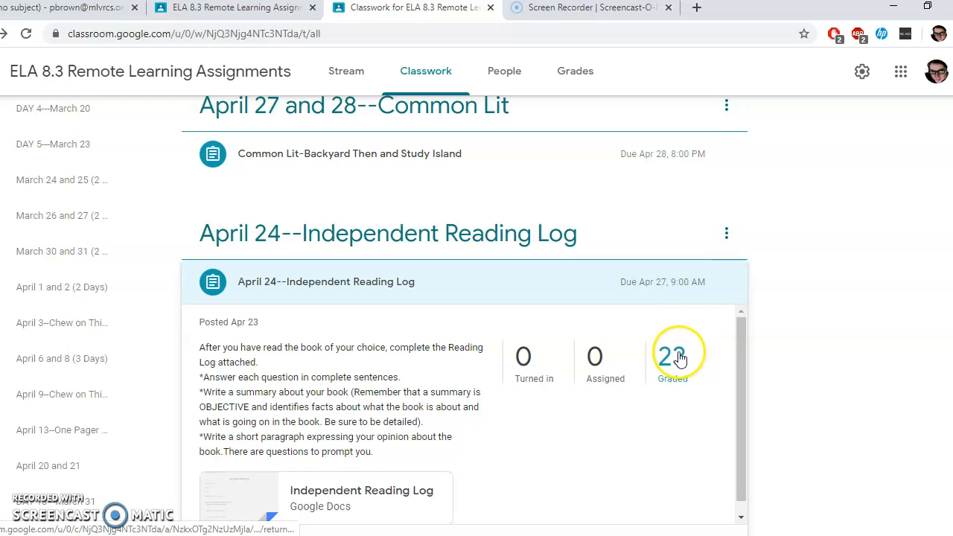
pyautogui.scroll(-3)
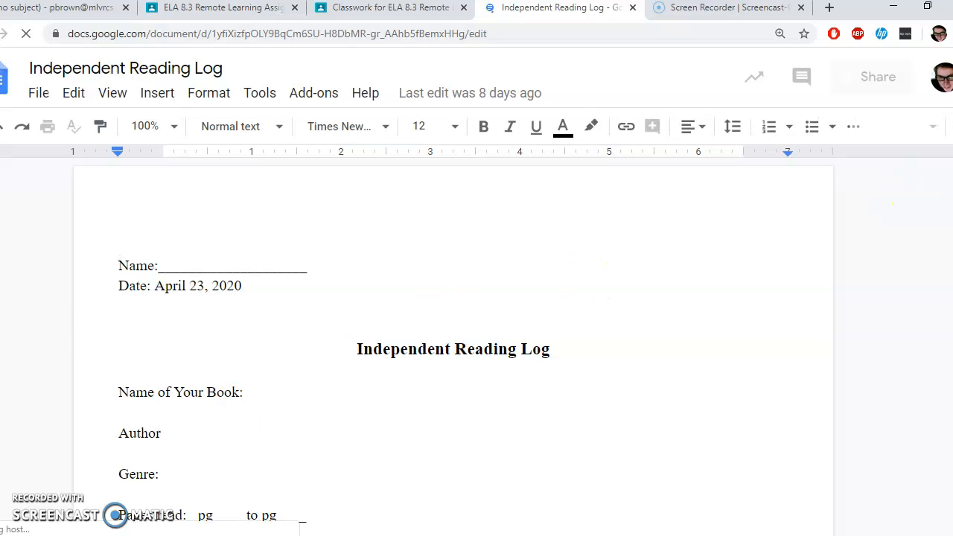
# - Close the Independent Reading Log Doc and return to the Classwork list
pyautogui.scroll(-3)
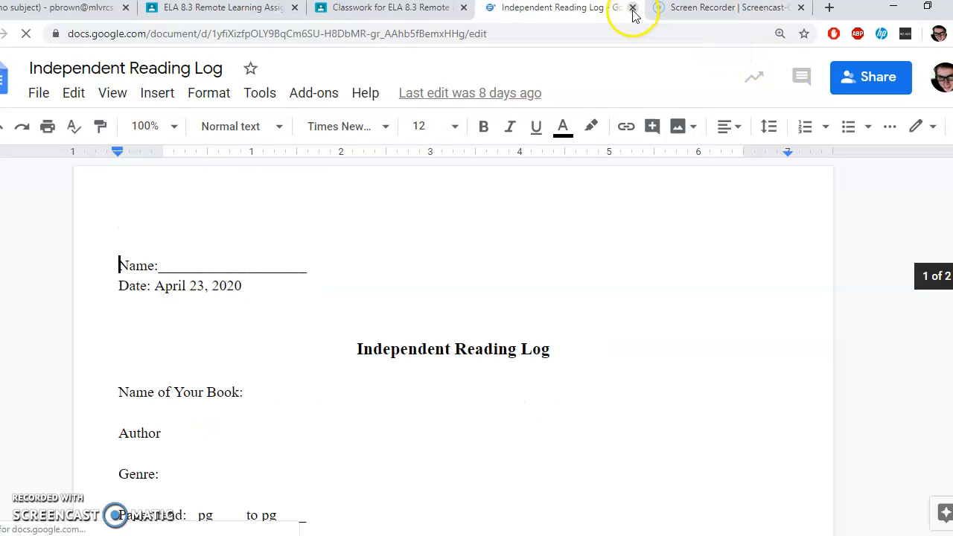
pyautogui.click(632, 8)
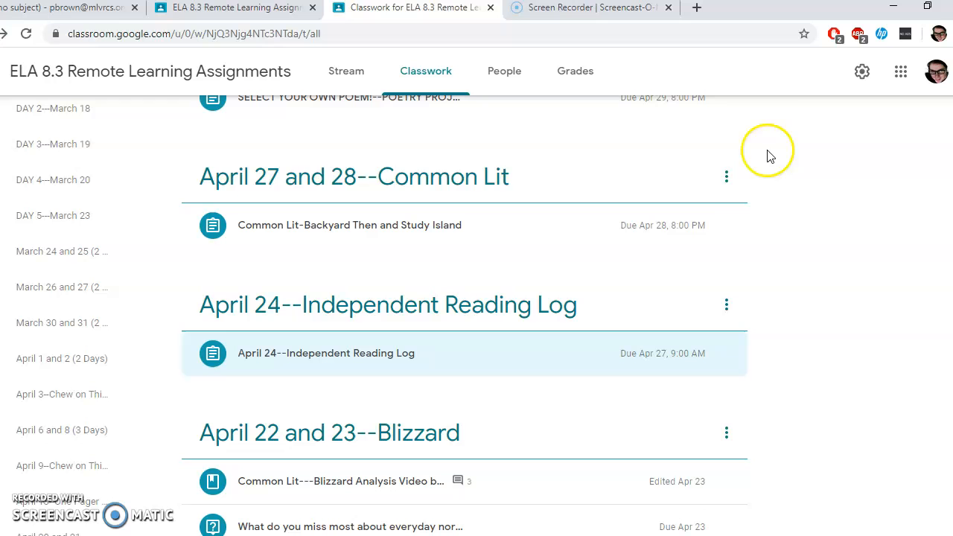
# - Review the Common Lit-Backyard Then and Study Island student work (23 graded) and return to Classwork
pyautogui.click(348, 225)
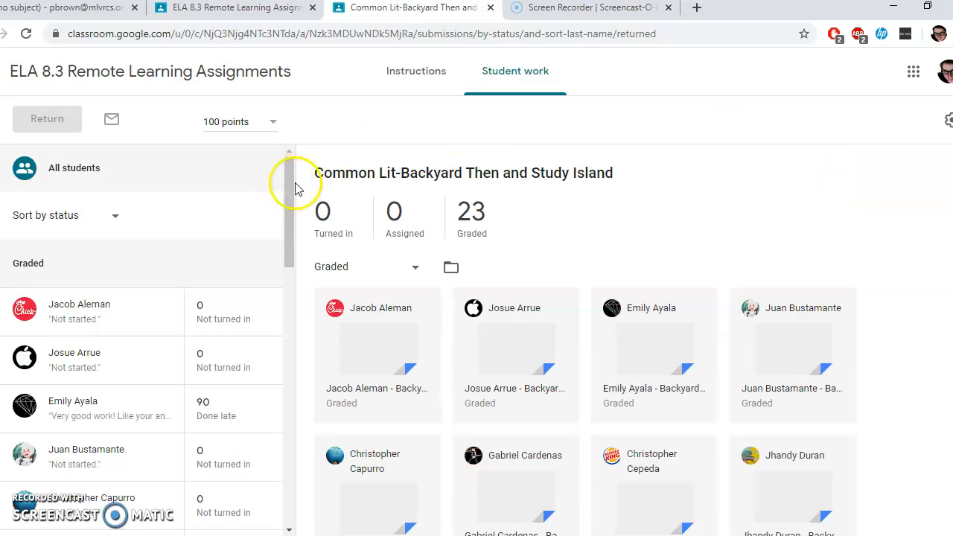
pyautogui.scroll(-3)
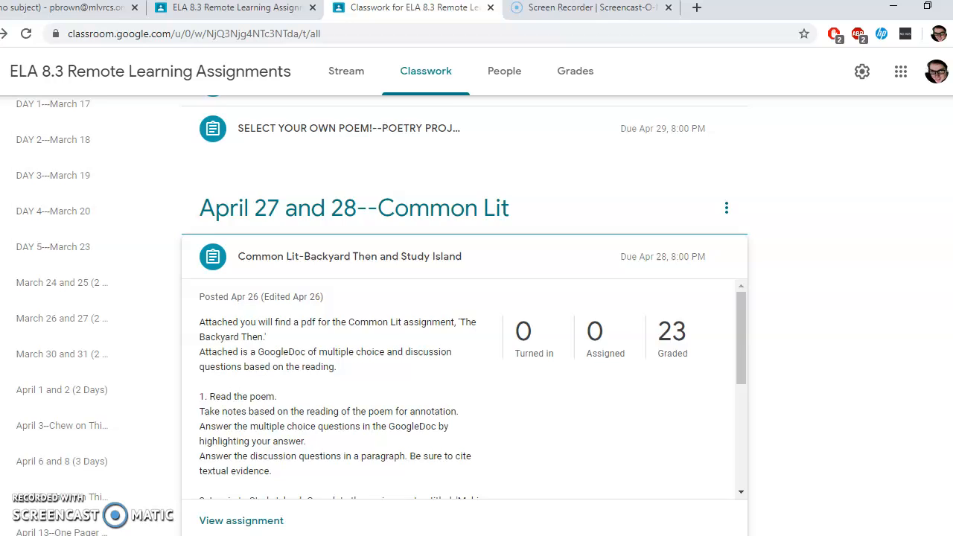
pyautogui.scroll(3)
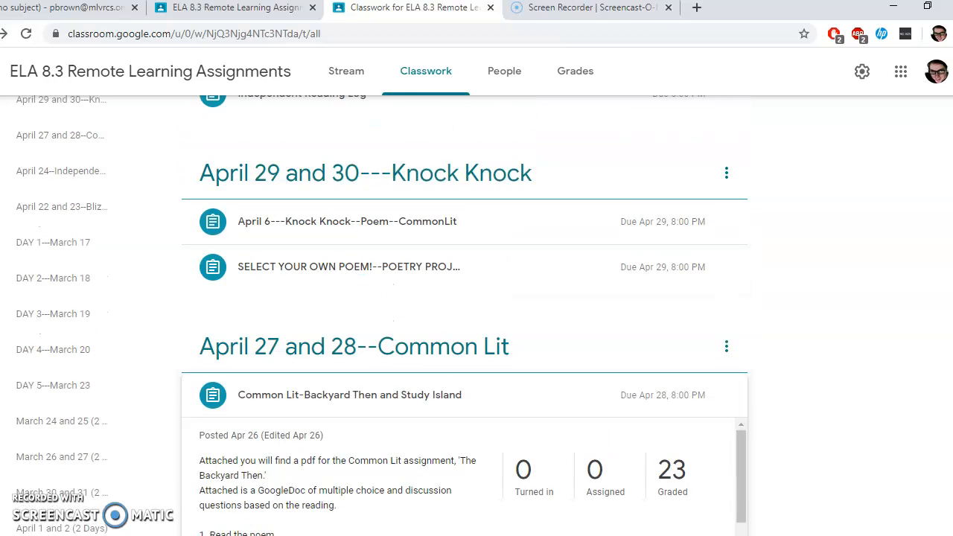
pyautogui.click(347, 220)
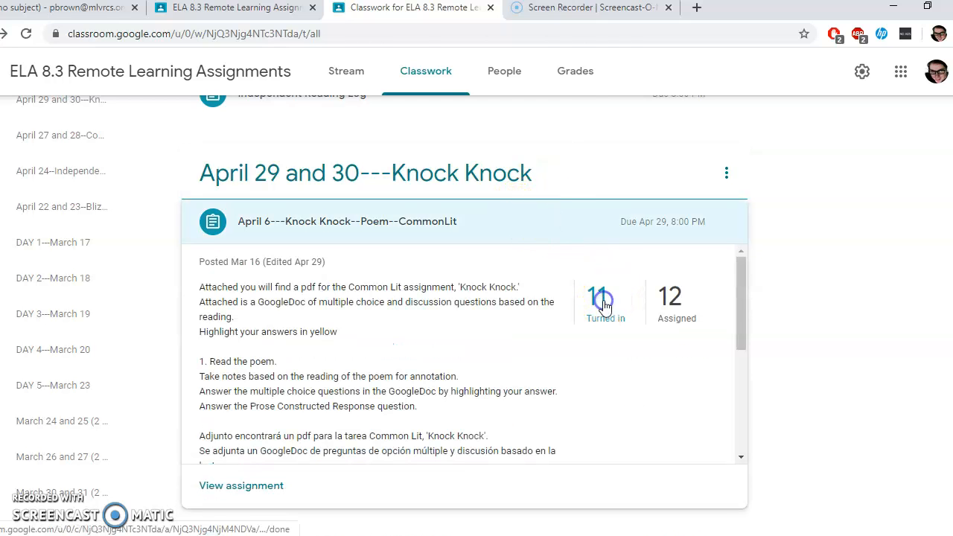
pyautogui.click(604, 298)
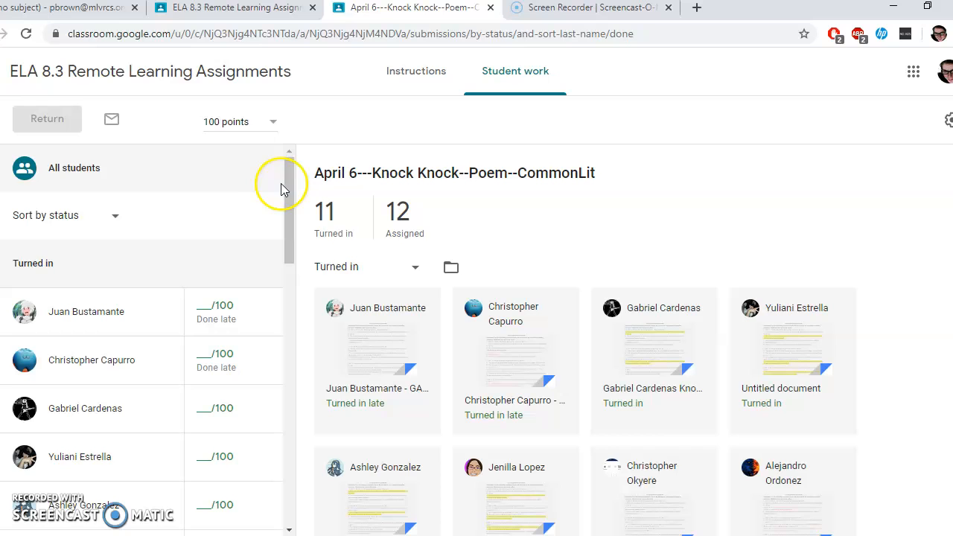
pyautogui.scroll(-3)
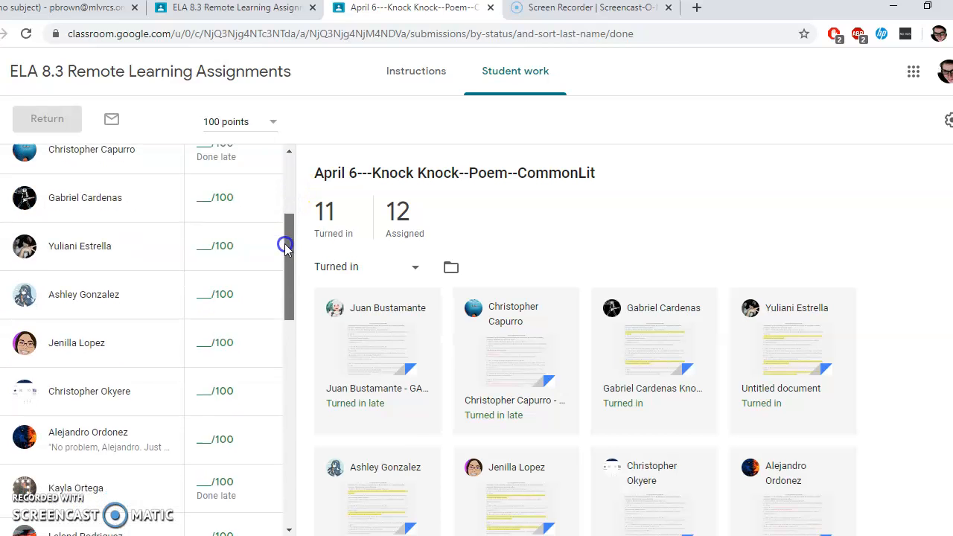
pyautogui.scroll(-3)
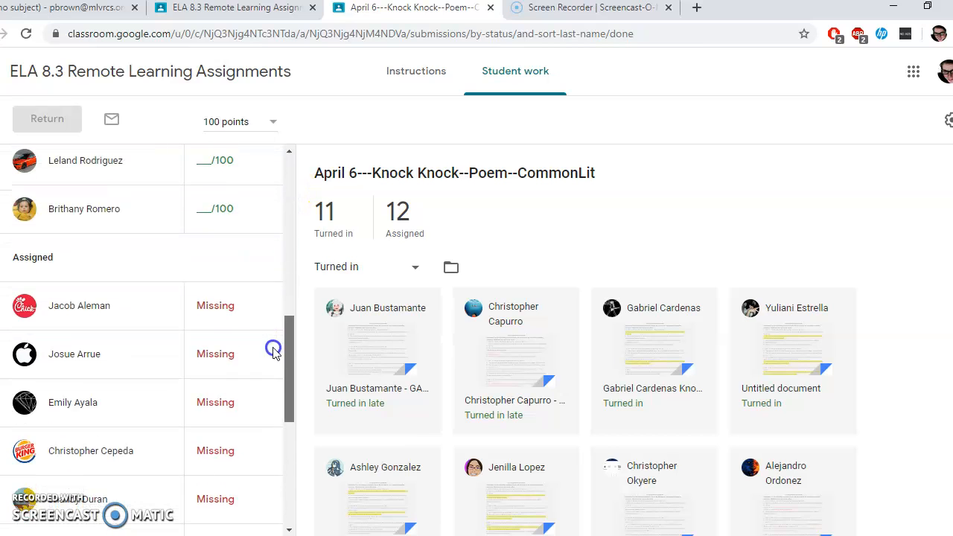
pyautogui.scroll(-3)
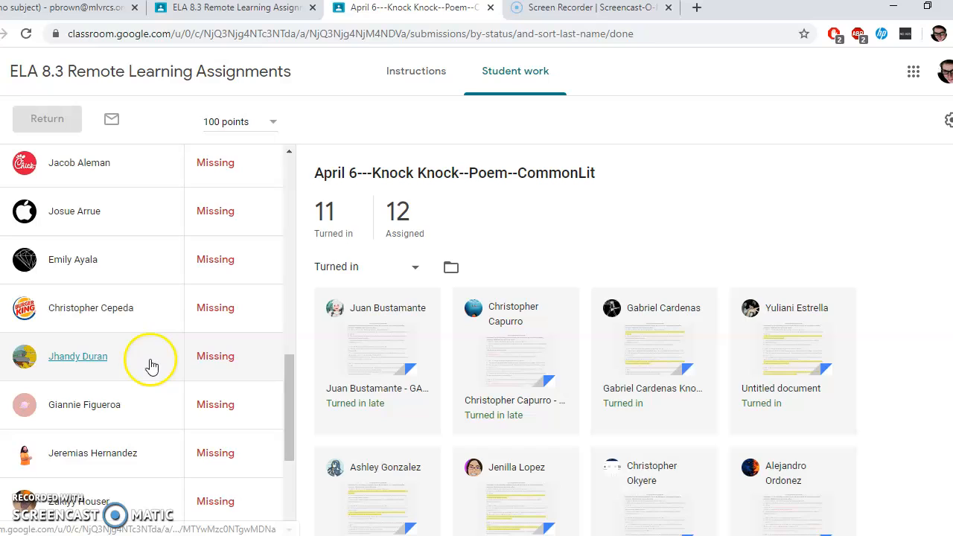
pyautogui.click(83, 405)
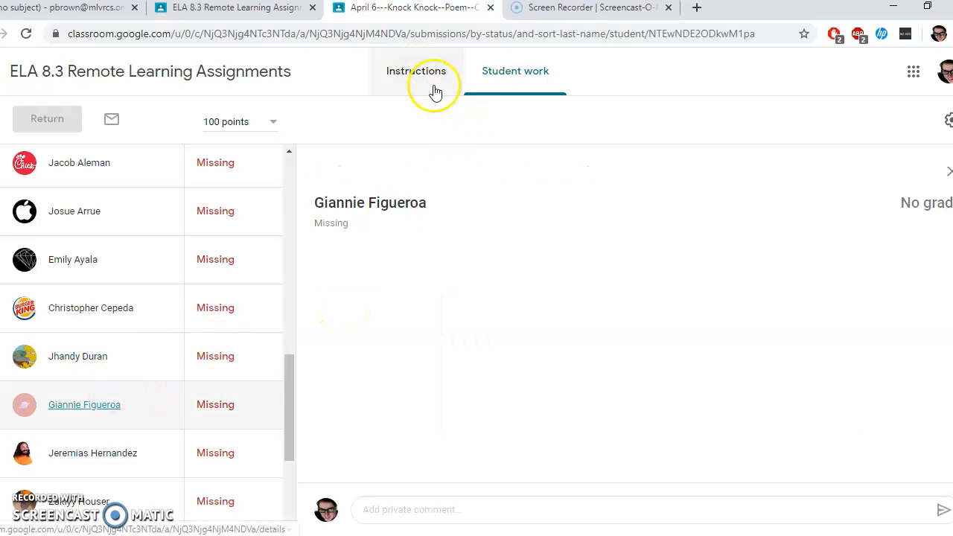
pyautogui.moveTo(260, 306)
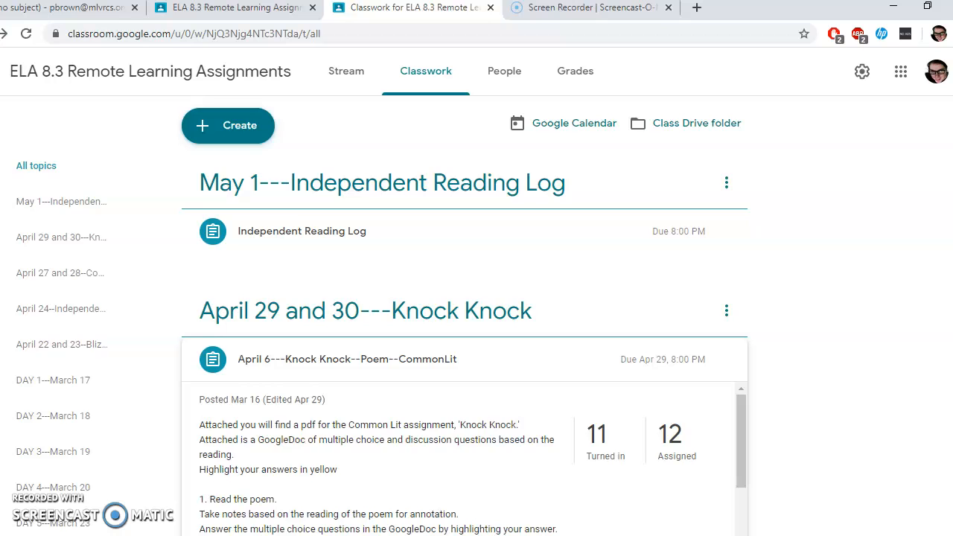
# - Open the Knock Knock--NEW Doc attached to the Knock Knock assignment
pyautogui.scroll(-3)
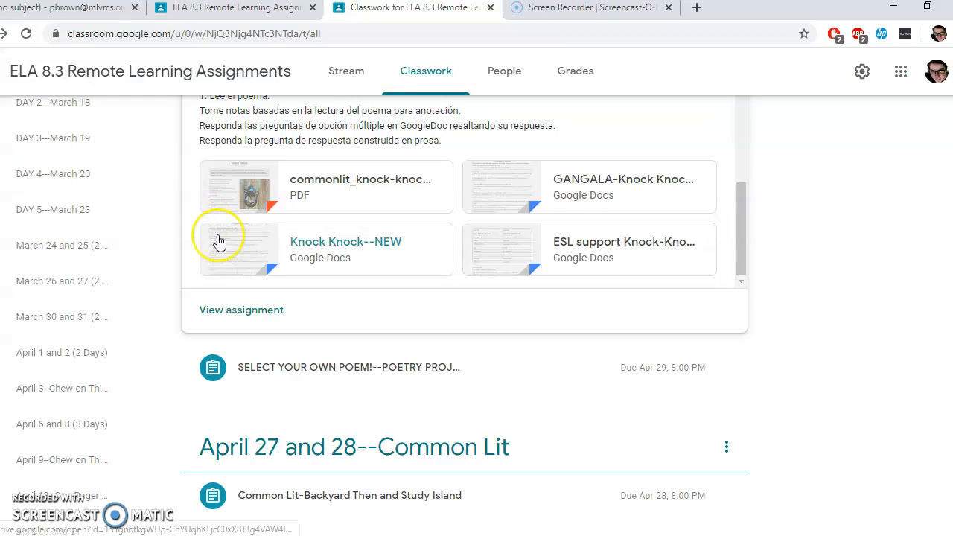
pyautogui.click(345, 241)
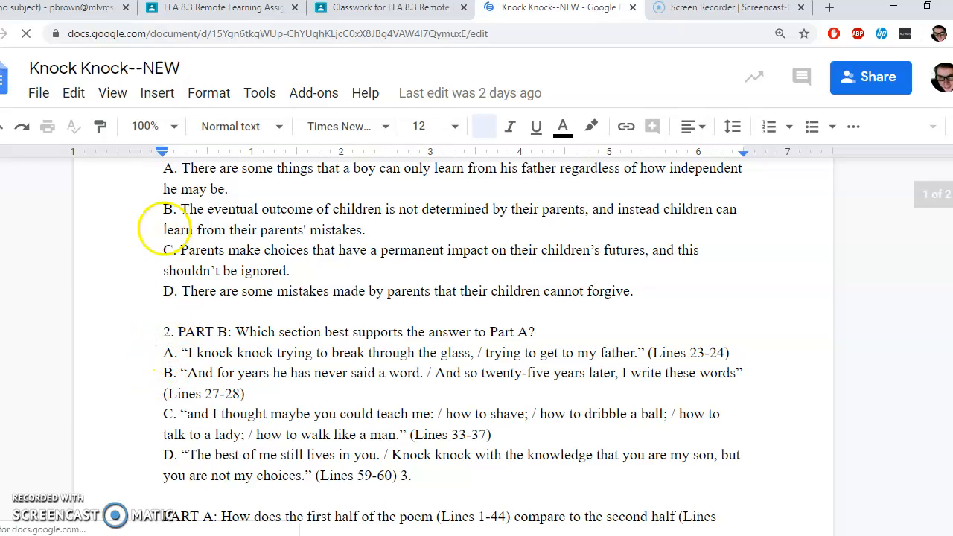
# - Highlight answer B to Part A question 1 in the Knock Knock--NEW Doc, then close it
pyautogui.moveTo(163, 208); pyautogui.dragTo(366, 230)
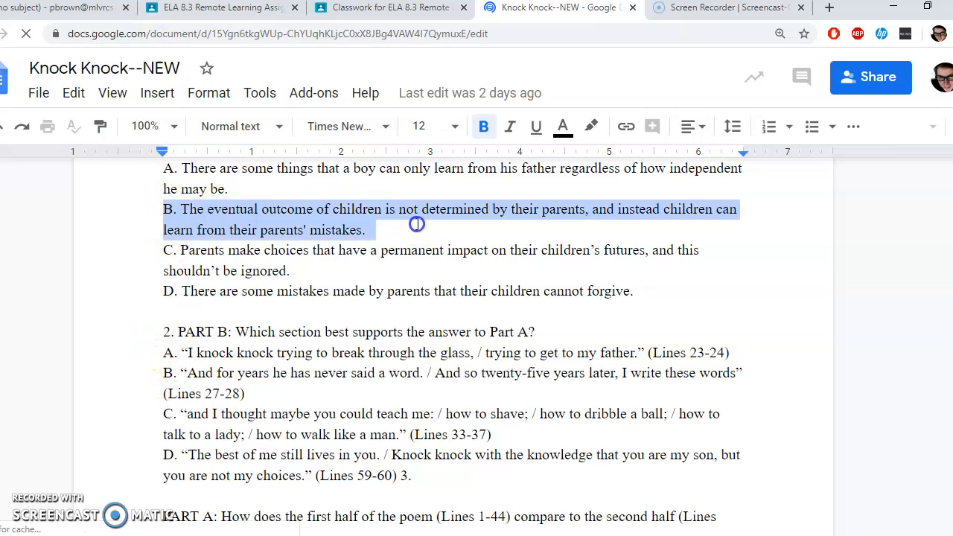
pyautogui.click(590, 125)
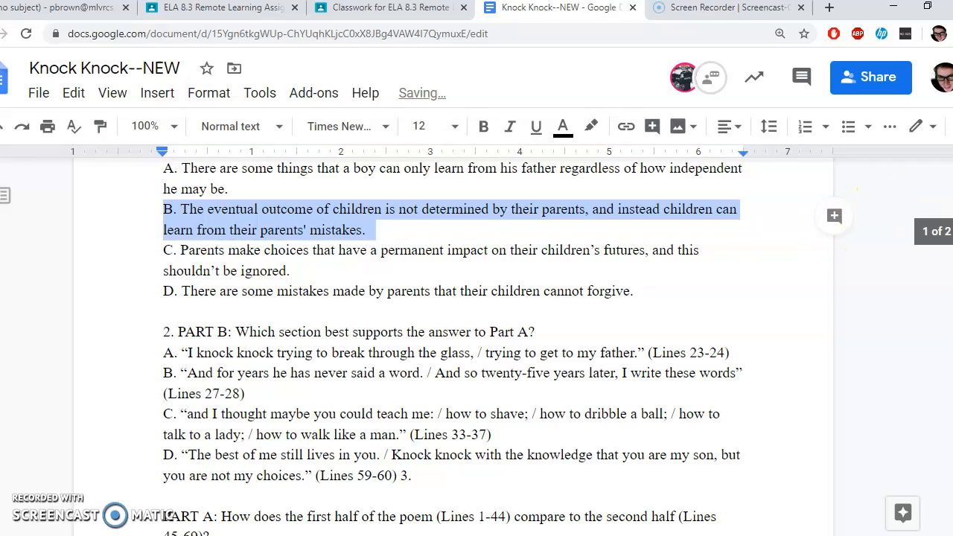
pyautogui.scroll(-3)
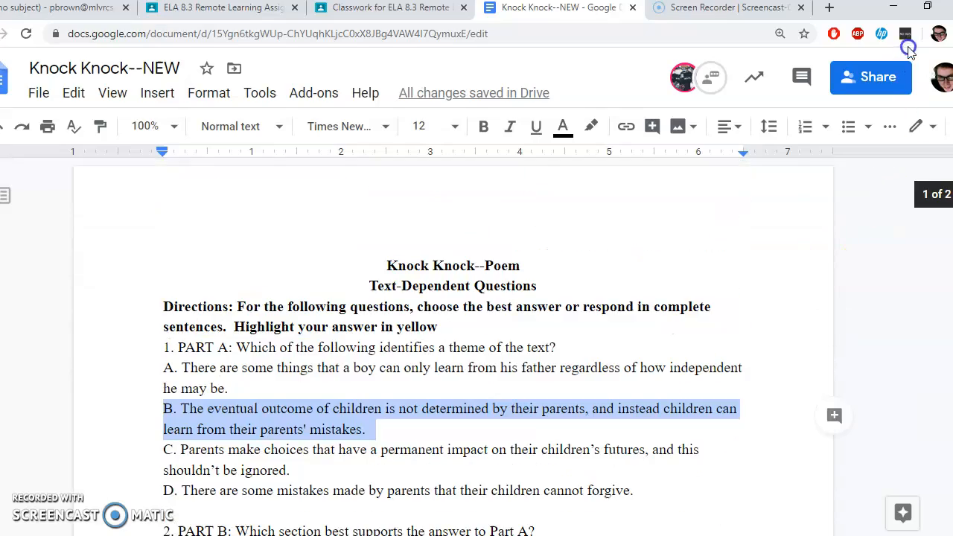
pyautogui.click(390, 8)
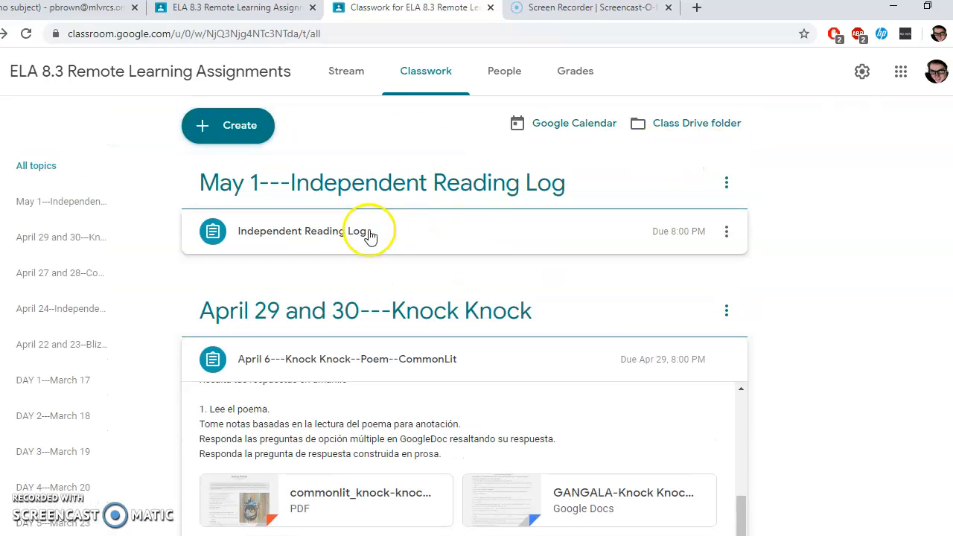
# - Expand the May 1 Independent Reading Log assignment (5 turned in, 18 assigned) with its Epic books link
pyautogui.click(365, 231)
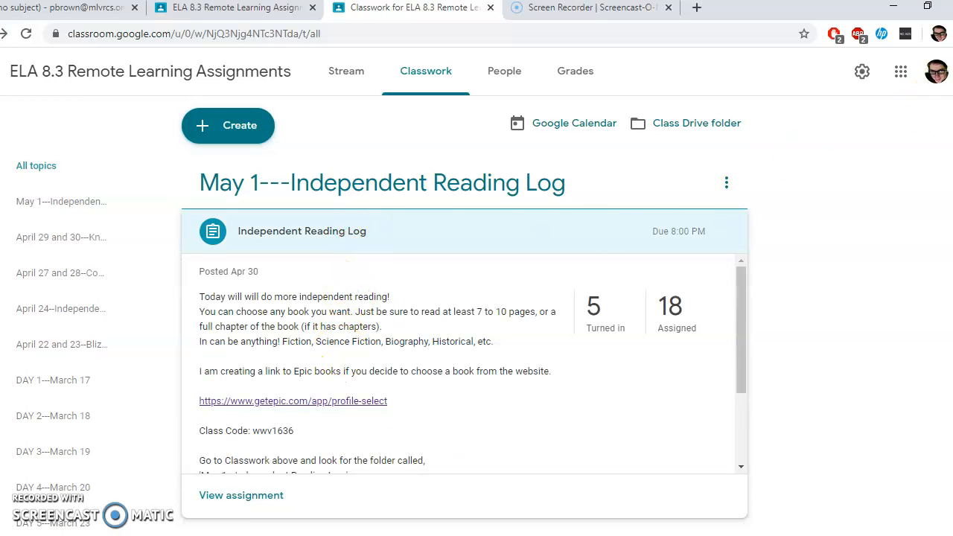
pyautogui.scroll(-3)
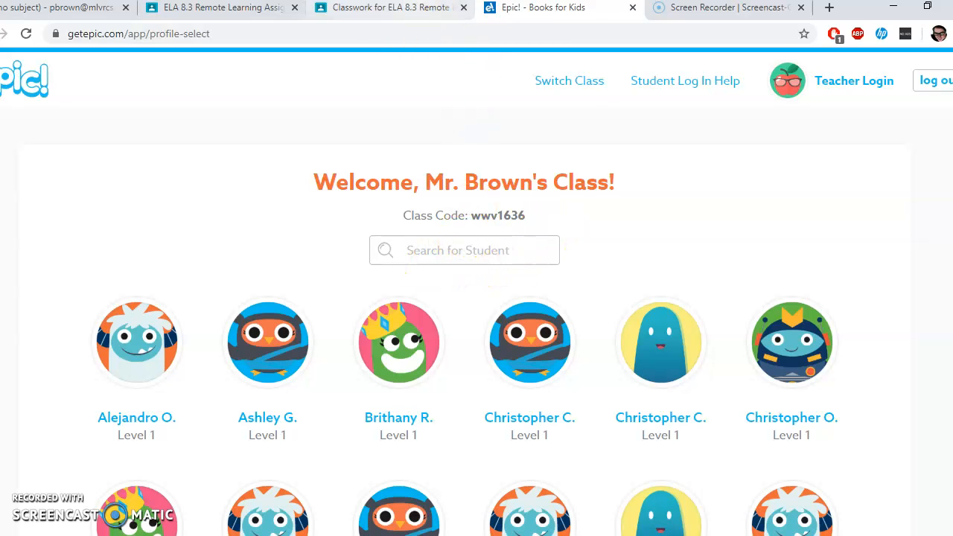
pyautogui.moveTo(387, 7)
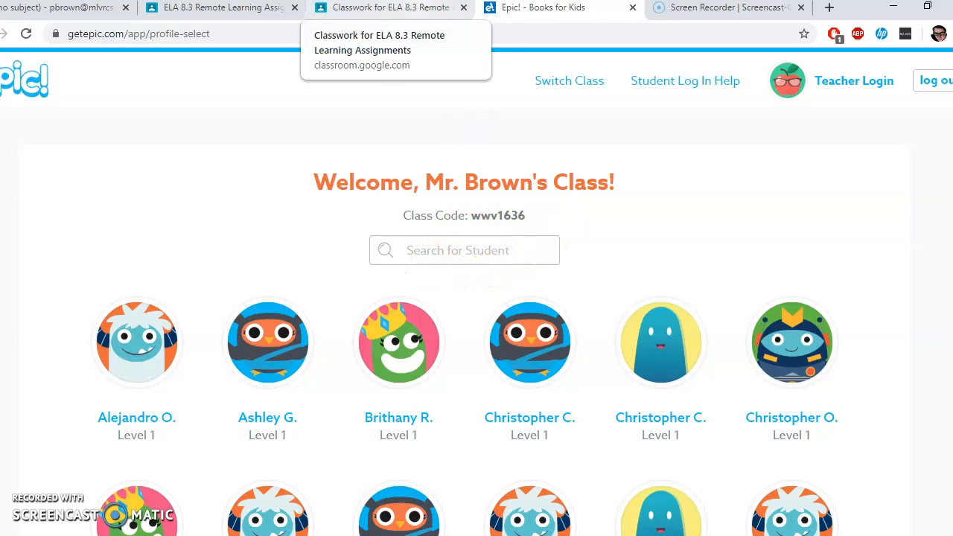
# - Leave the Epic class page and return to the ELA 8.3 Classwork page
pyautogui.click(387, 7)
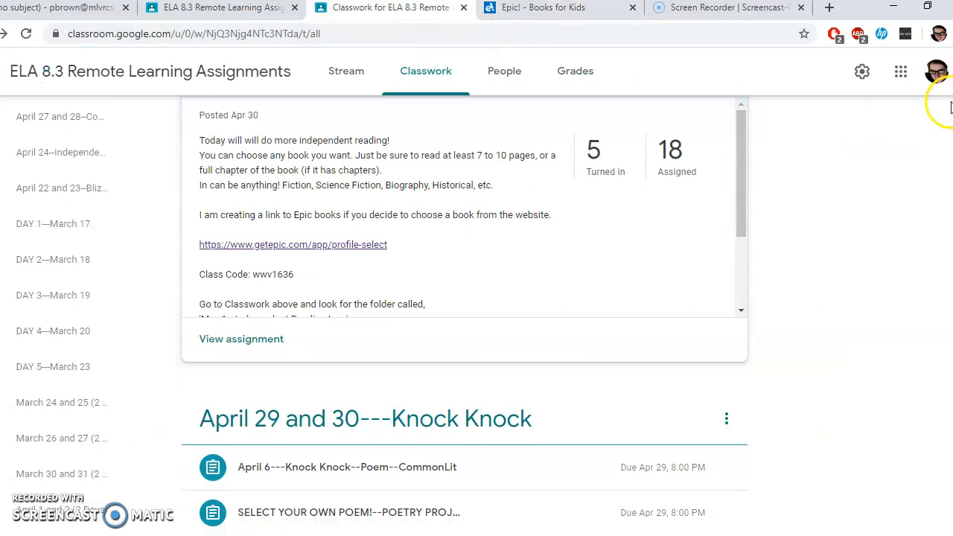
# - Open the Independent Reading Log Doc attached to the May 1 assignment
pyautogui.scroll(-3)
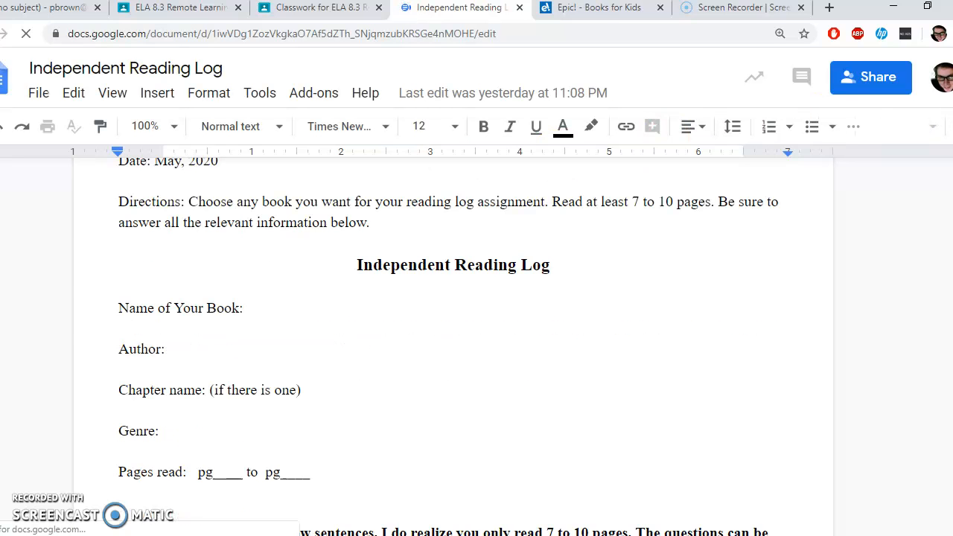
# - Read down to the Independent Reading Log's questions, then return to the Classwork page
pyautogui.scroll(-3)
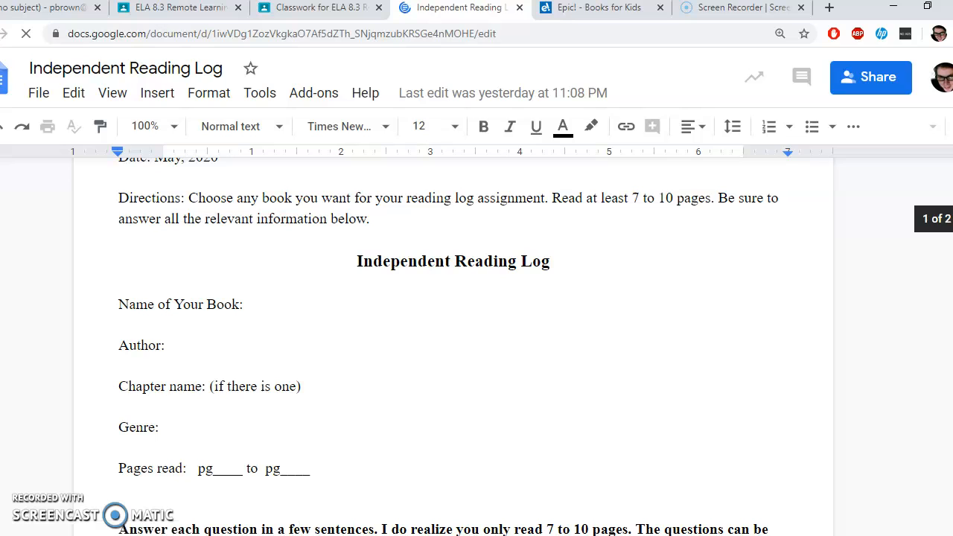
pyautogui.scroll(-3)
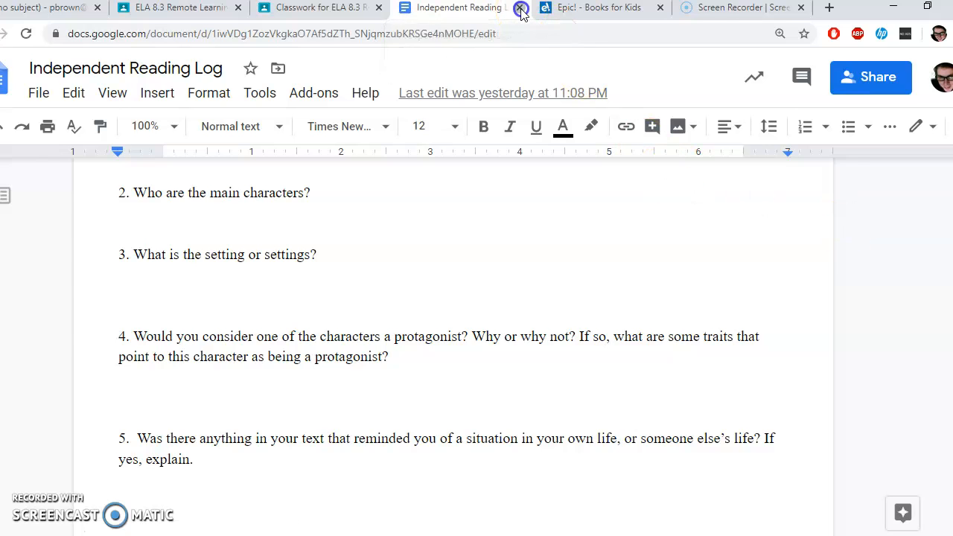
pyautogui.click(316, 8)
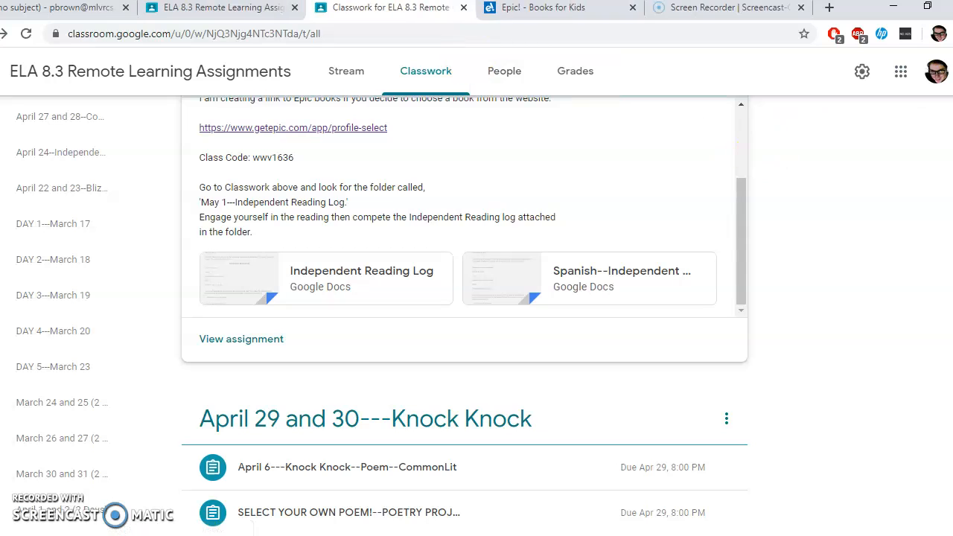
# - Collapse the May 1 Independent Reading Log assignment details
pyautogui.click(426, 71)
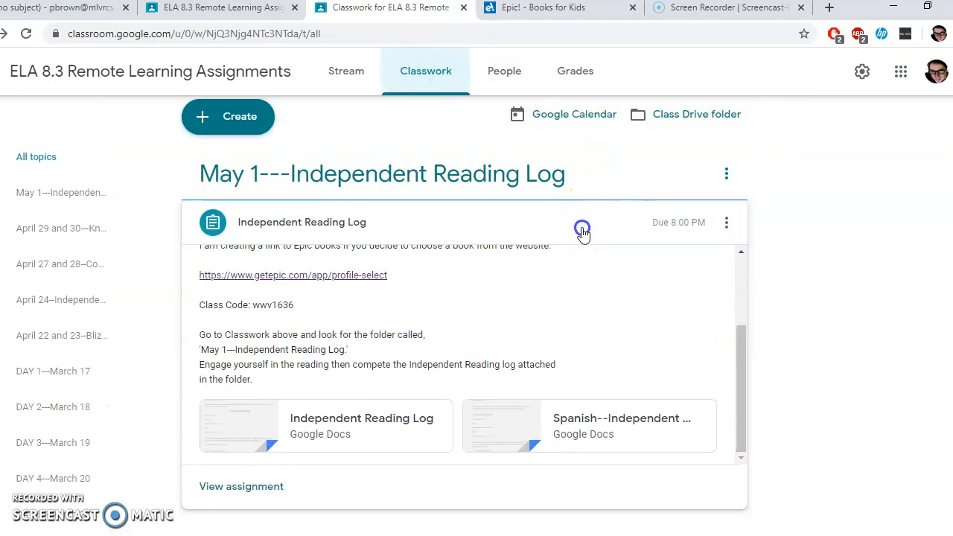
pyautogui.click(582, 226)
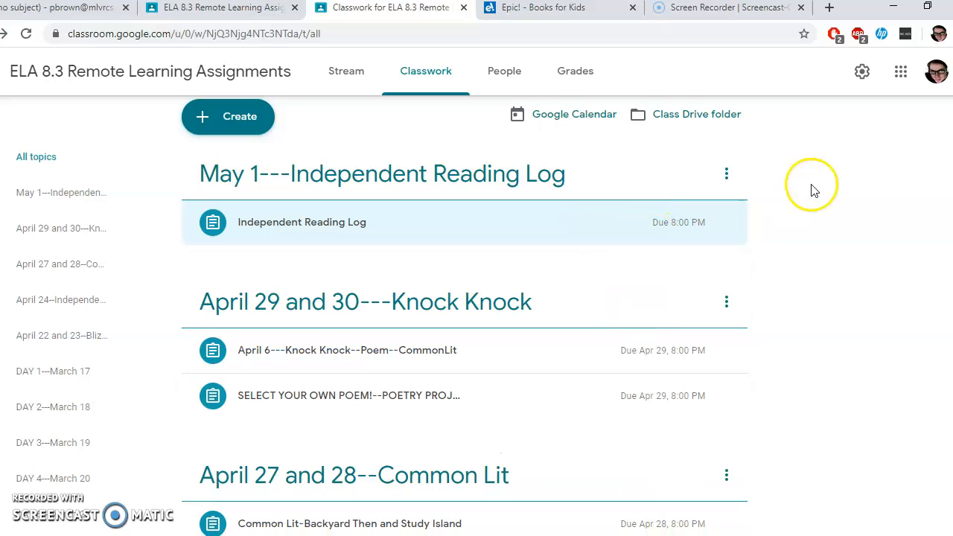
# - Review the dated Classwork topics down the list and return to the top at May 1
pyautogui.scroll(-3)
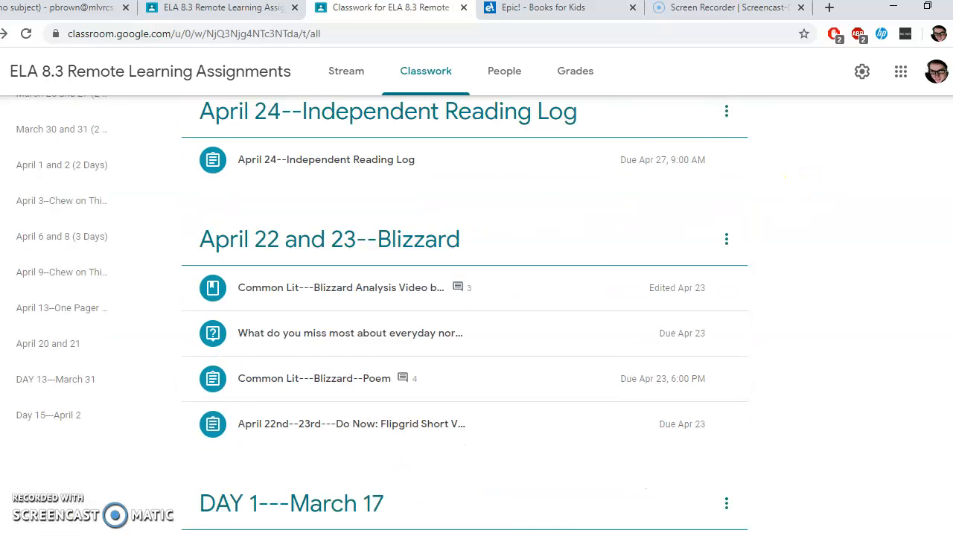
pyautogui.scroll(-3)
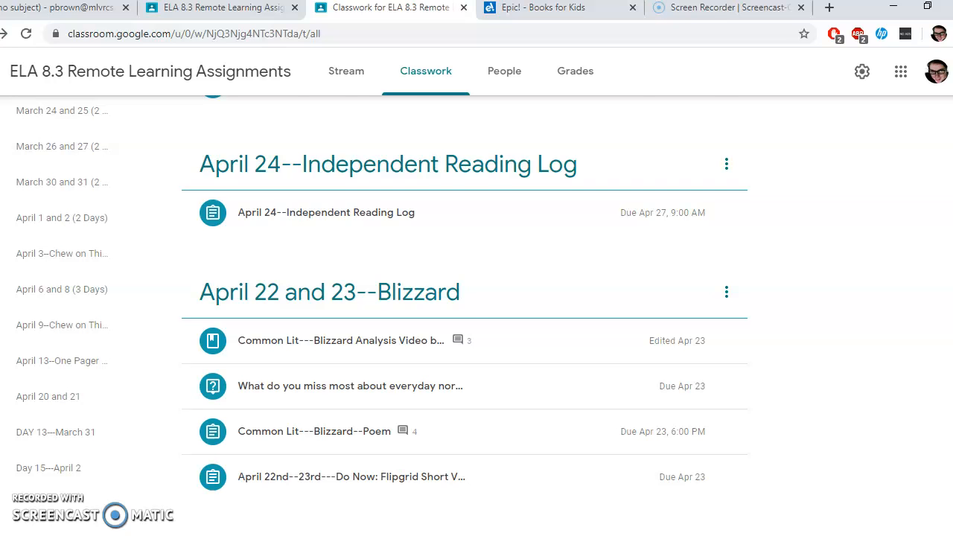
pyautogui.scroll(-3)
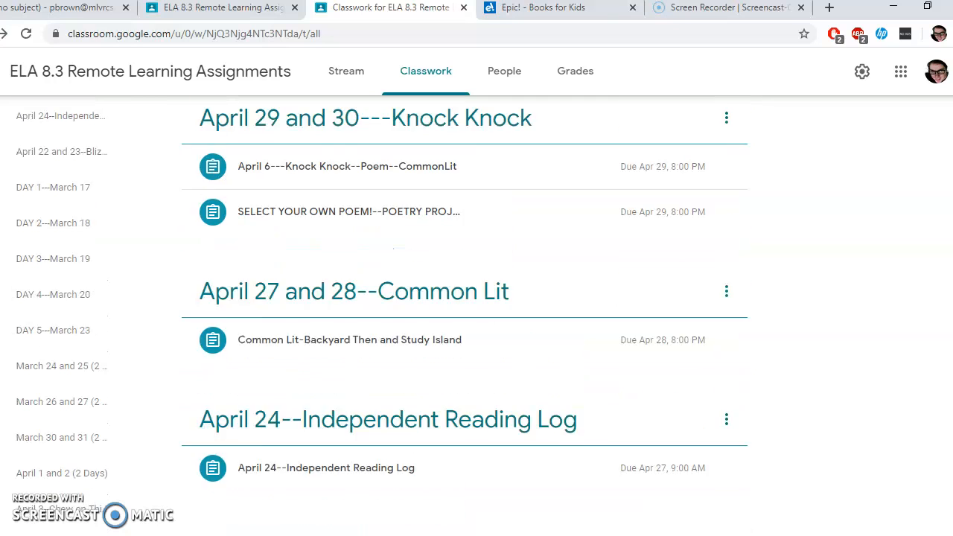
pyautogui.scroll(-3)
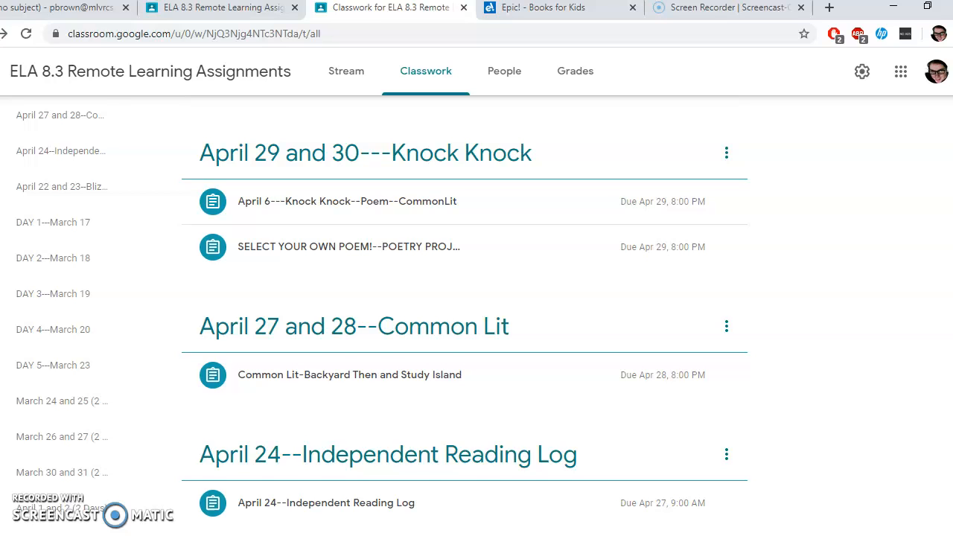
pyautogui.scroll(-3)
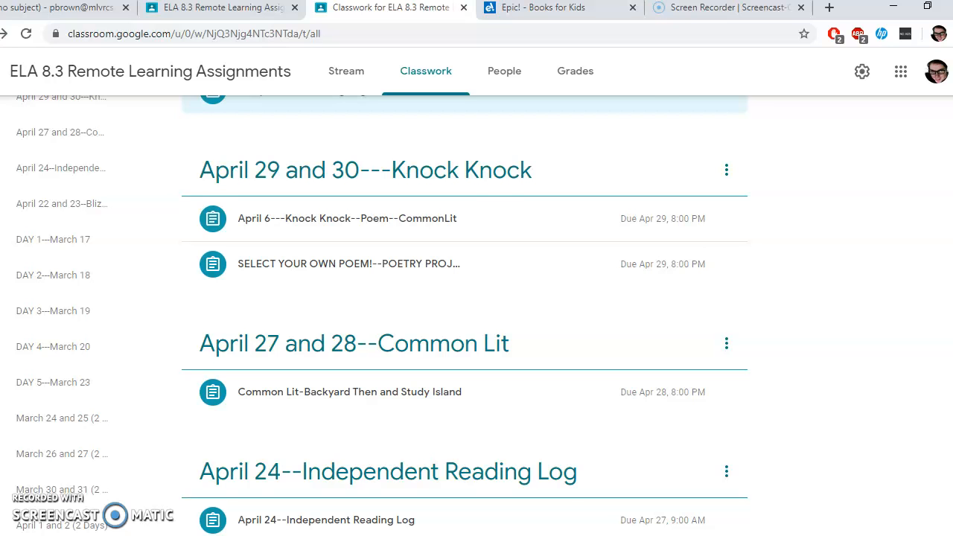
pyautogui.scroll(3)
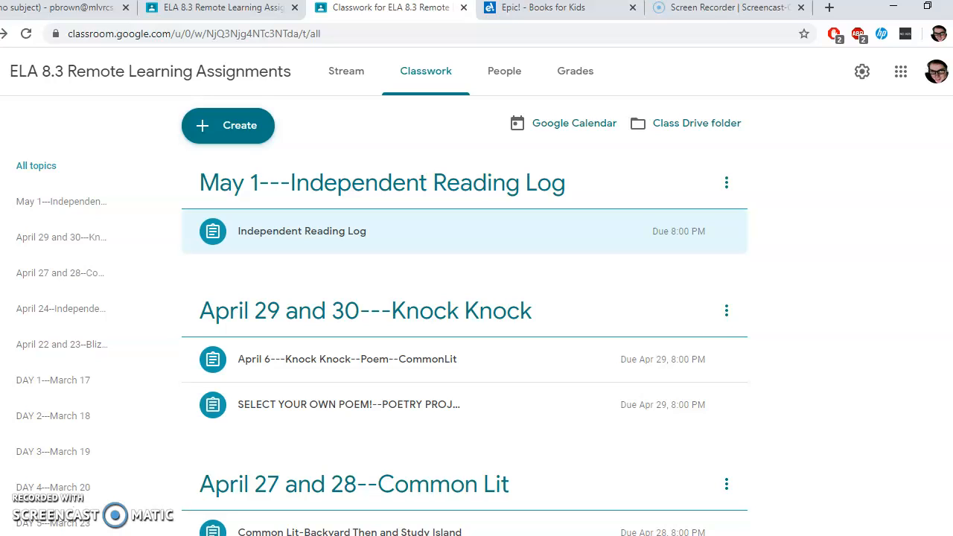
pyautogui.moveTo(345, 71)
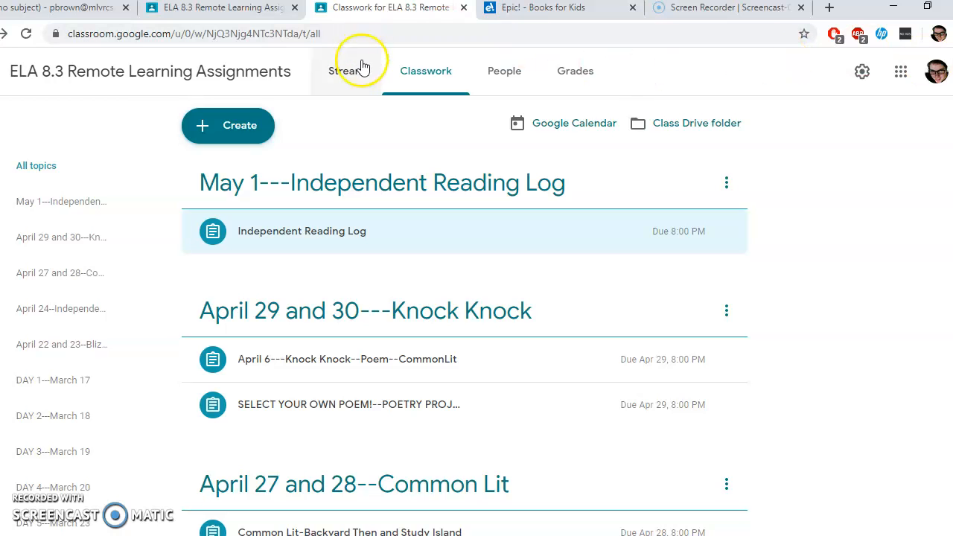
pyautogui.click(345, 72)
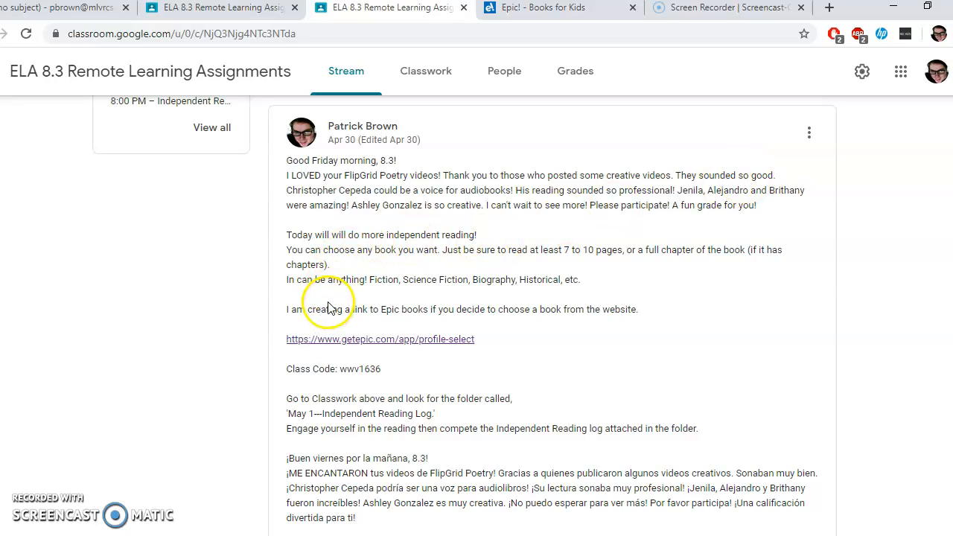
pyautogui.moveTo(337, 322)
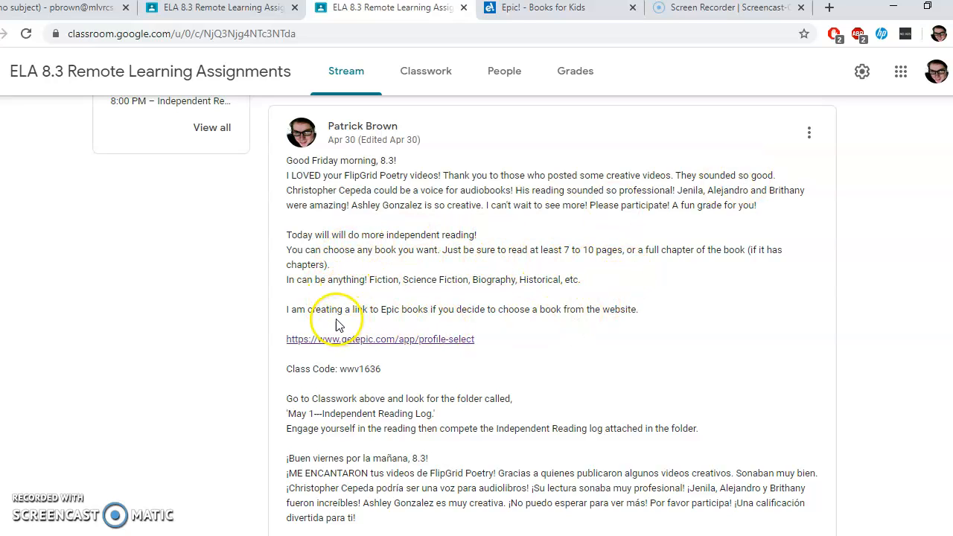
pyautogui.moveTo(354, 314)
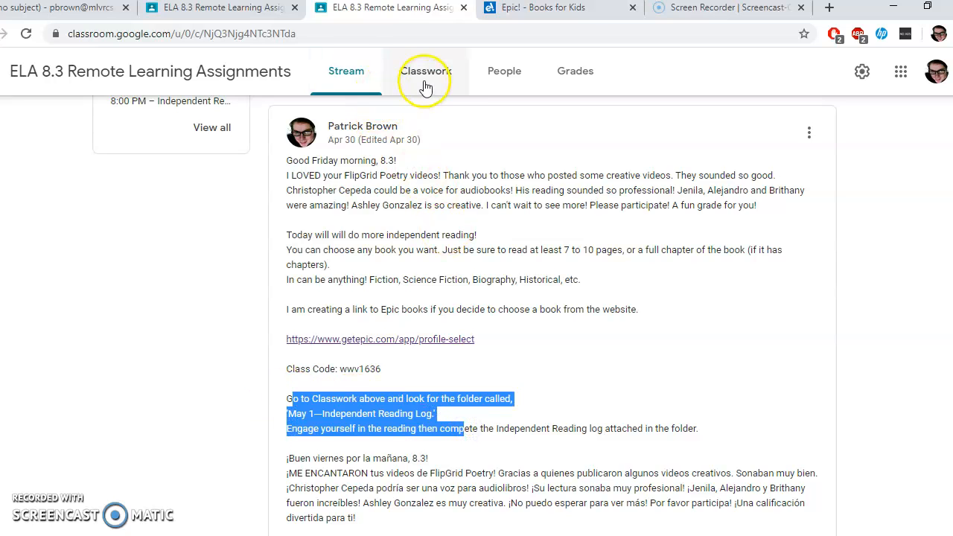
pyautogui.click(426, 72)
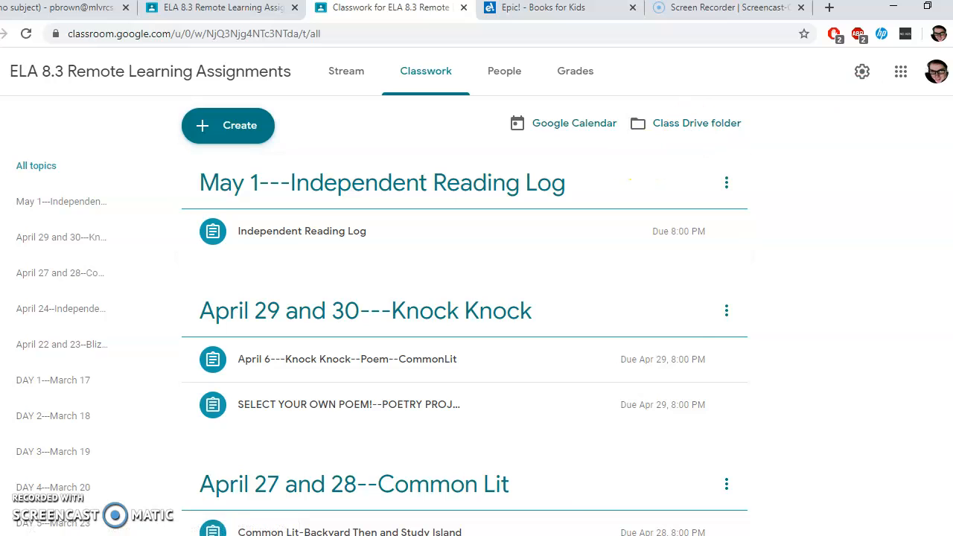
pyautogui.scroll(-3)
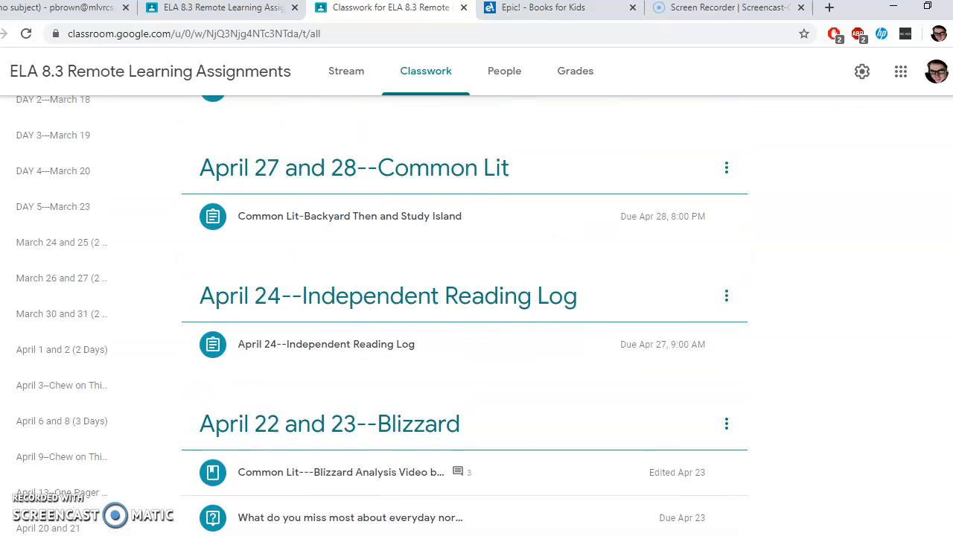
pyautogui.scroll(-3)
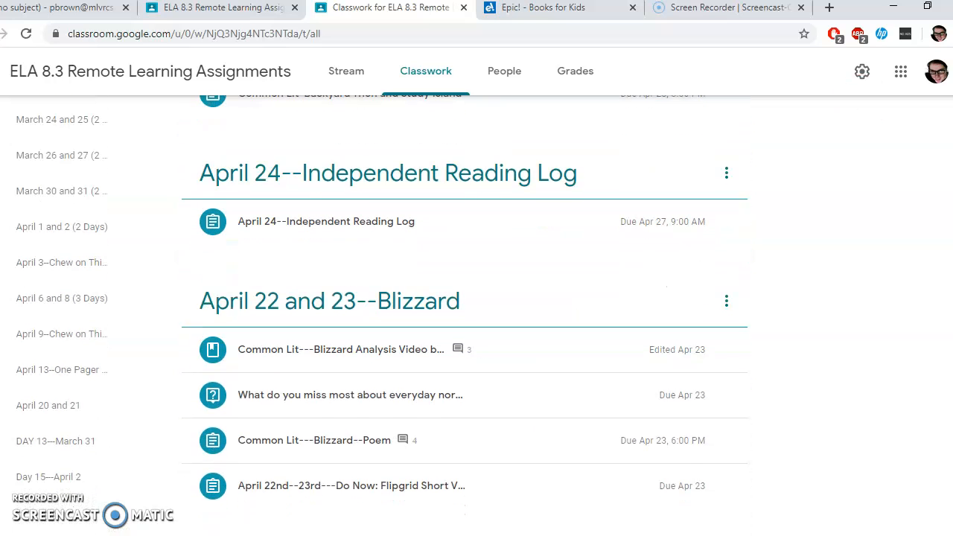